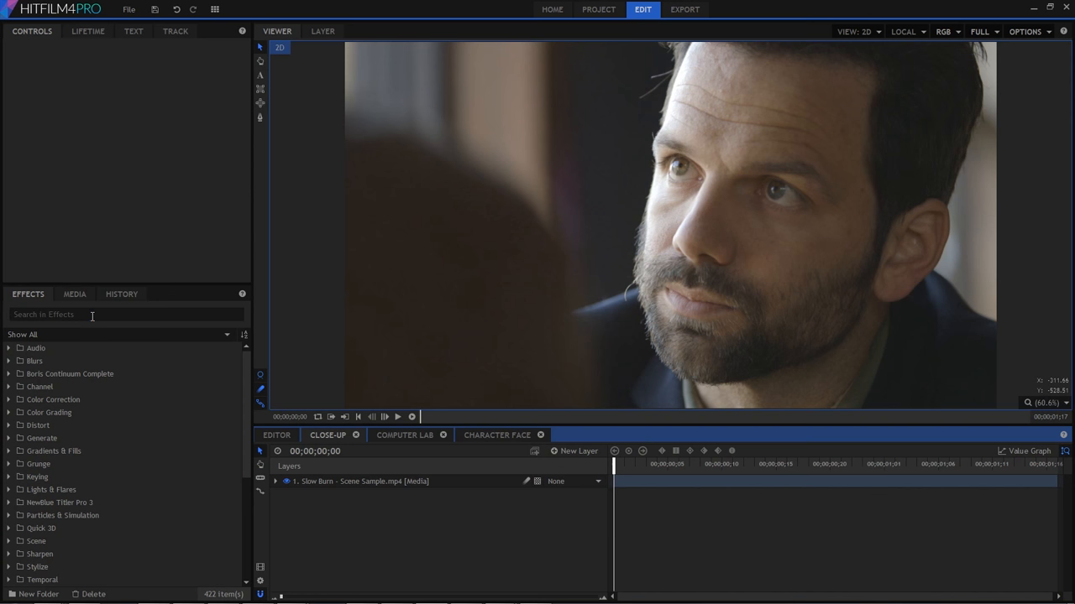
Step: Add the Brightness & Contrast effect from an Effects search for 'bright' and show its settings
{"action": "type", "text": "bright"}
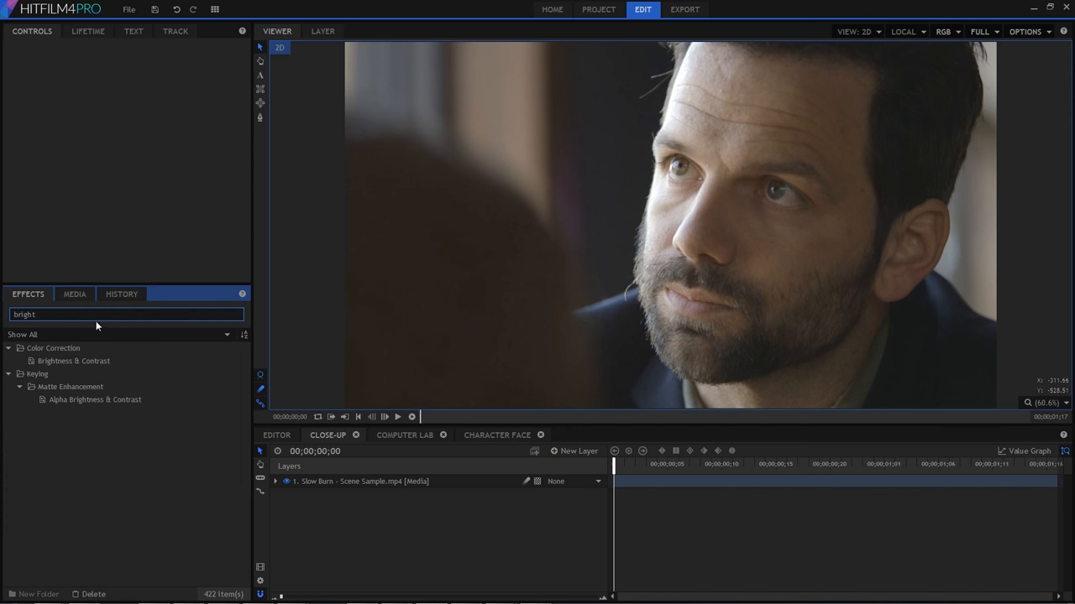
{"action": "double_click", "coordinate": [74, 360]}
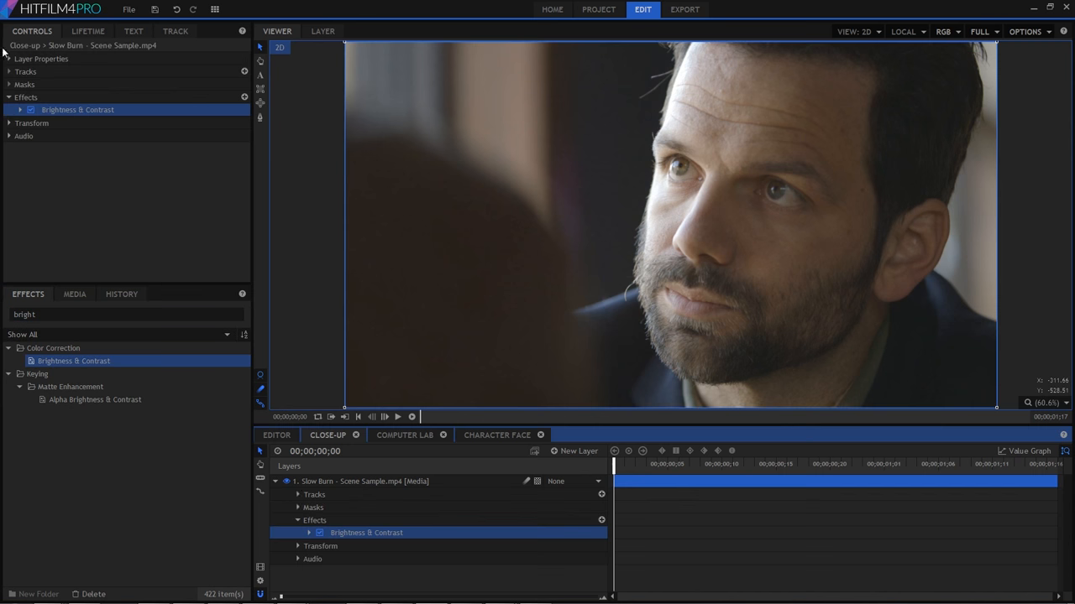
{"action": "left_click", "coordinate": [19, 110]}
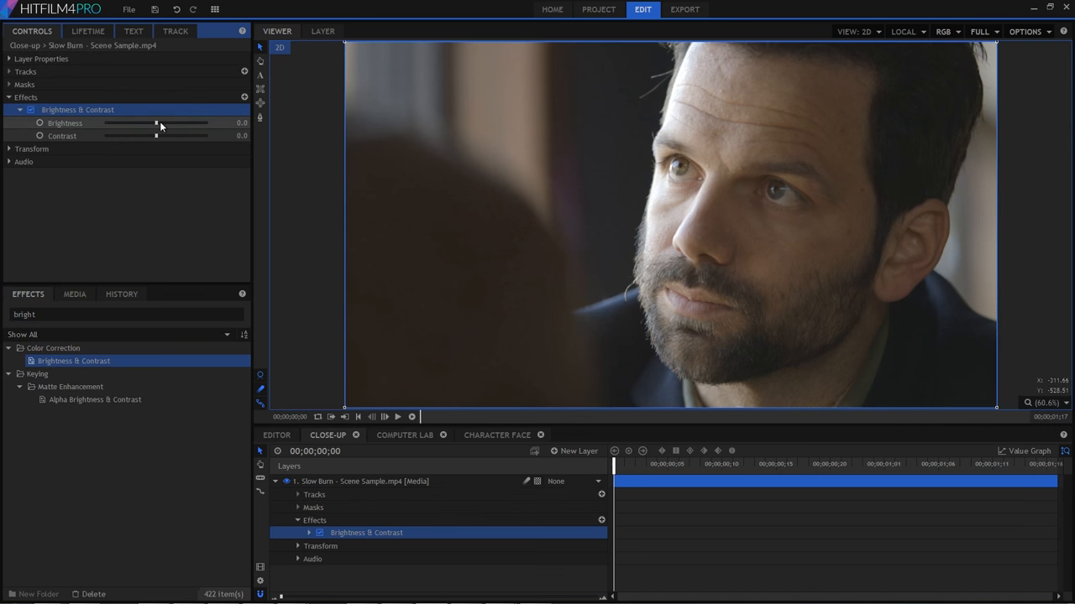
Step: Experiment with the Contrast slider and settle it at a moderately raised level
{"action": "left_click_drag", "start_coordinate": [156, 123], "coordinate": [134, 122]}
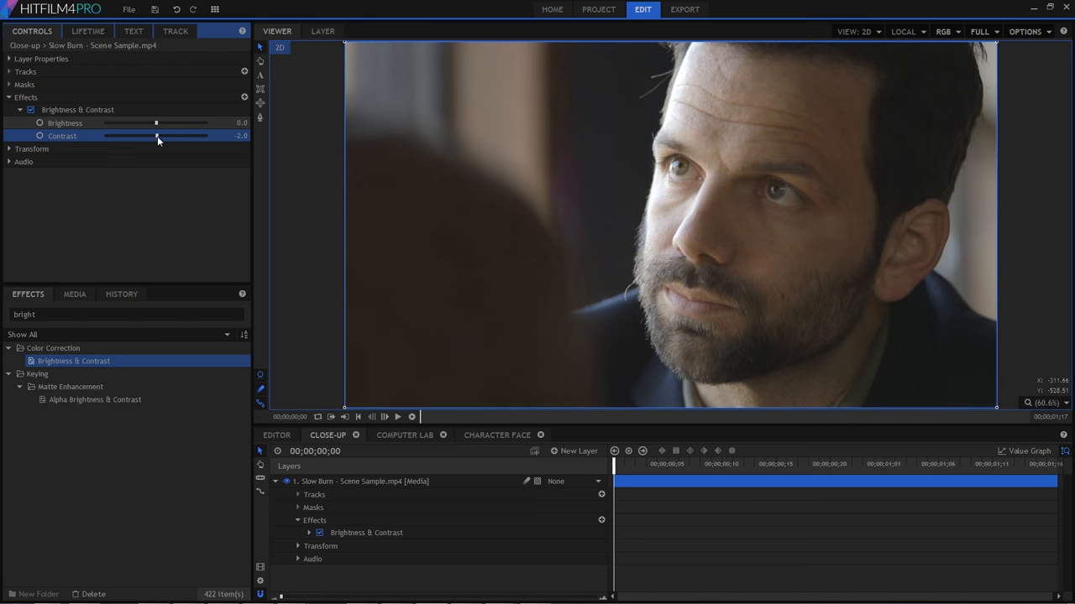
{"action": "left_click_drag", "start_coordinate": [158, 135], "coordinate": [126, 134]}
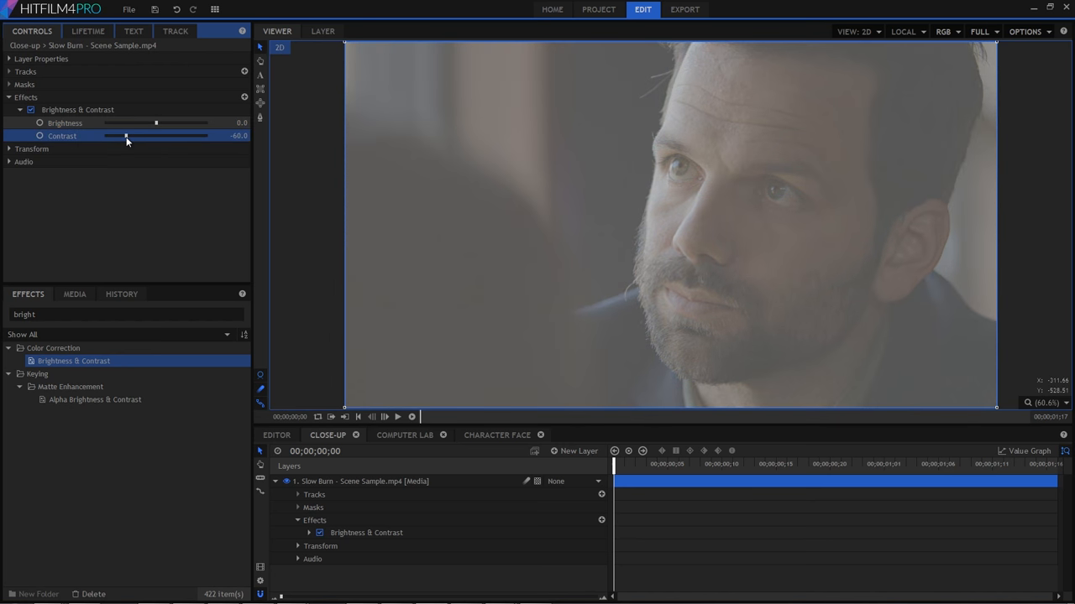
{"action": "left_click_drag", "start_coordinate": [126, 134], "coordinate": [154, 135]}
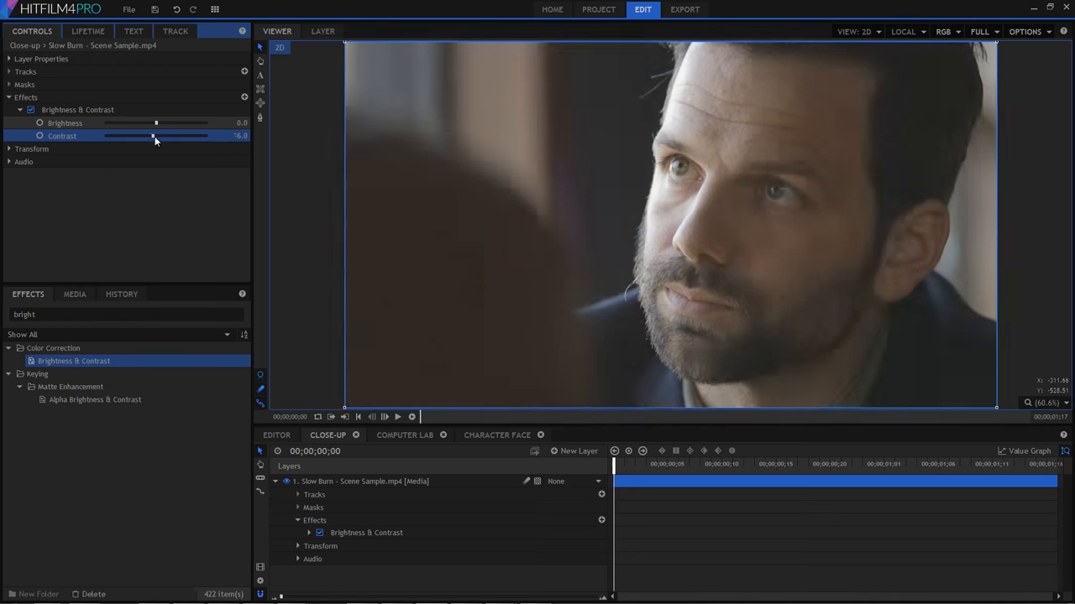
{"action": "left_click_drag", "start_coordinate": [154, 136], "coordinate": [195, 136]}
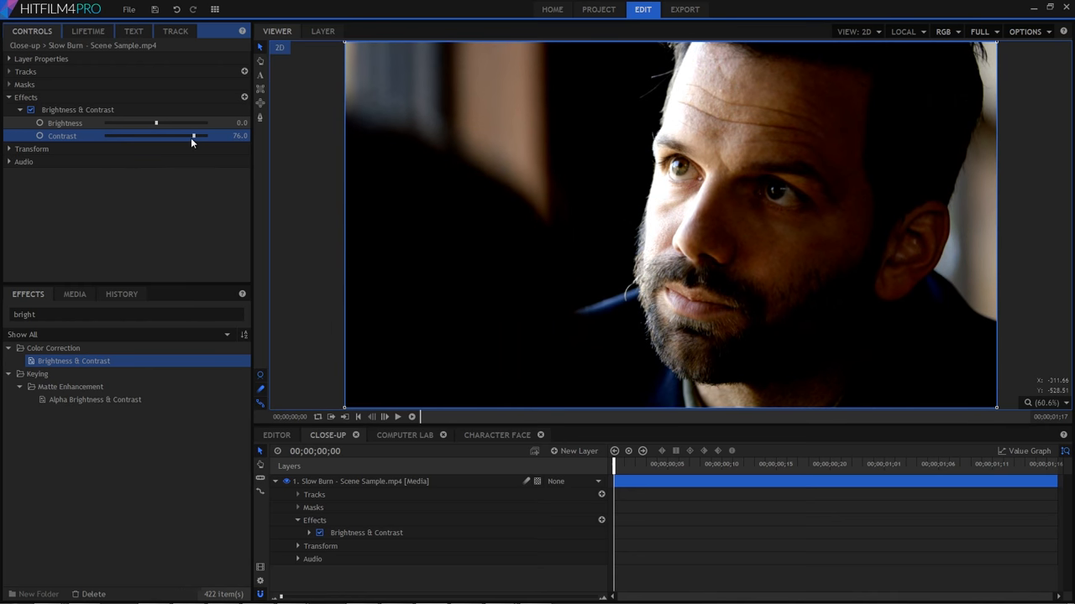
{"action": "left_click_drag", "start_coordinate": [195, 136], "coordinate": [188, 136]}
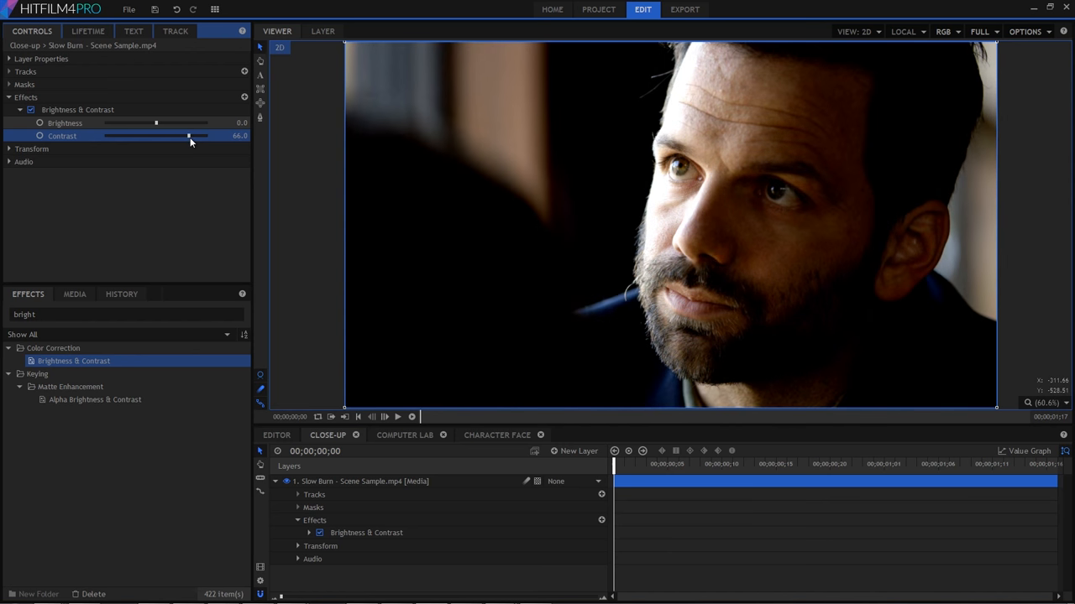
{"action": "left_click_drag", "start_coordinate": [188, 134], "coordinate": [183, 134]}
{"action": "type", "text": "crush"}
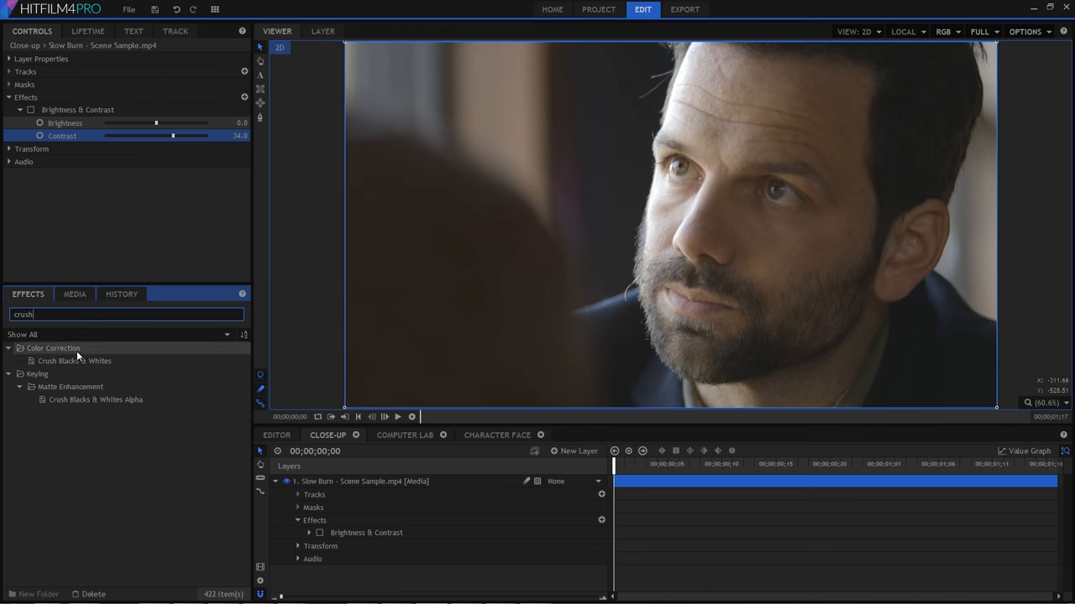
Step: Add the Crush Blacks & Whites effect and raise its black crush, easing it back
{"action": "double_click", "coordinate": [74, 359]}
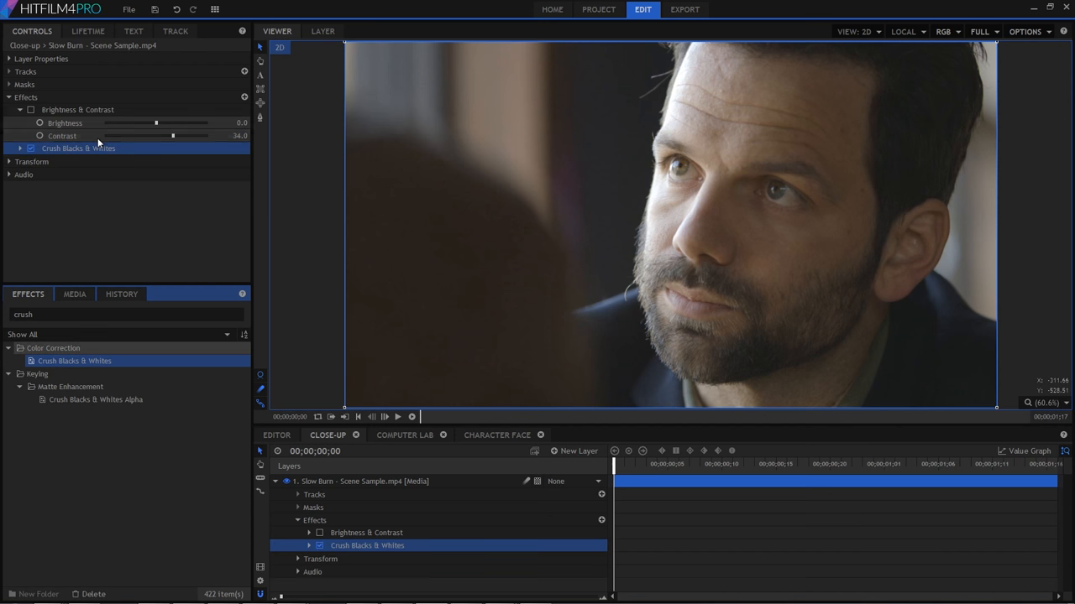
{"action": "left_click", "coordinate": [20, 148]}
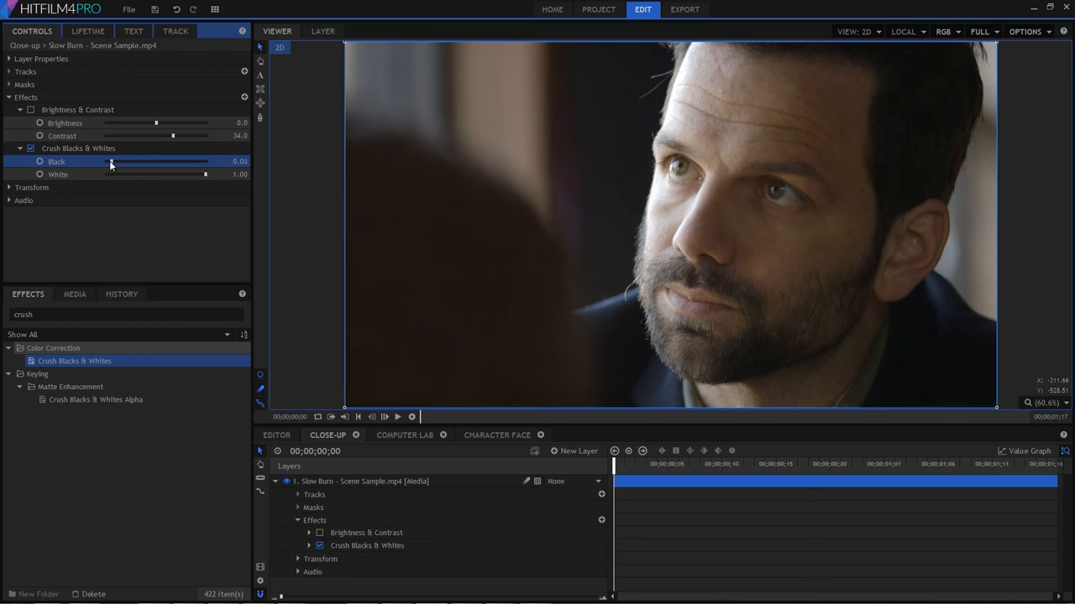
{"action": "left_click_drag", "start_coordinate": [110, 162], "coordinate": [118, 161]}
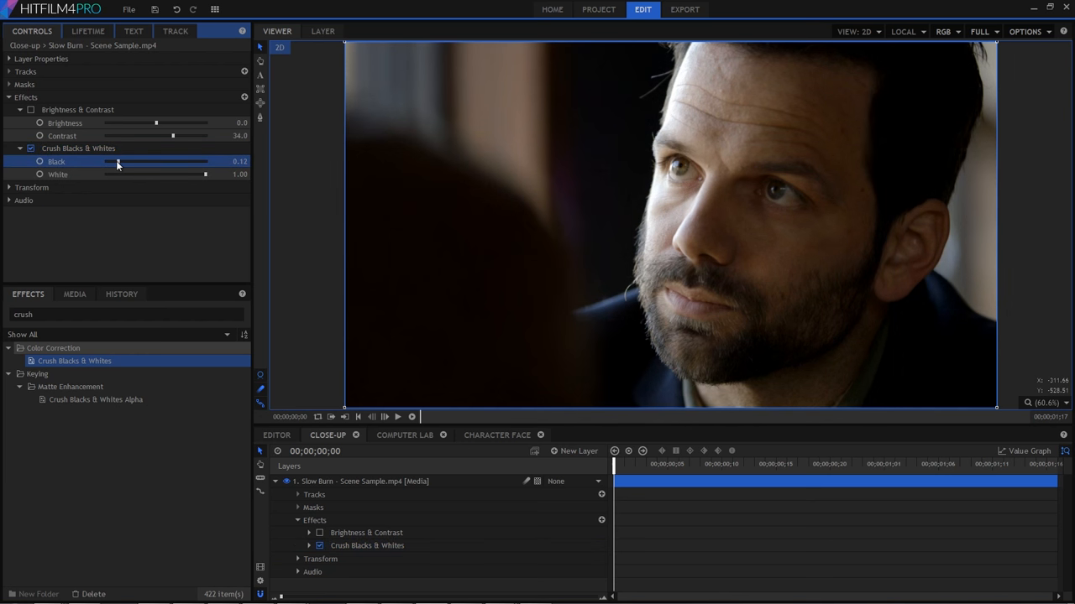
{"action": "left_click_drag", "start_coordinate": [118, 161], "coordinate": [138, 161]}
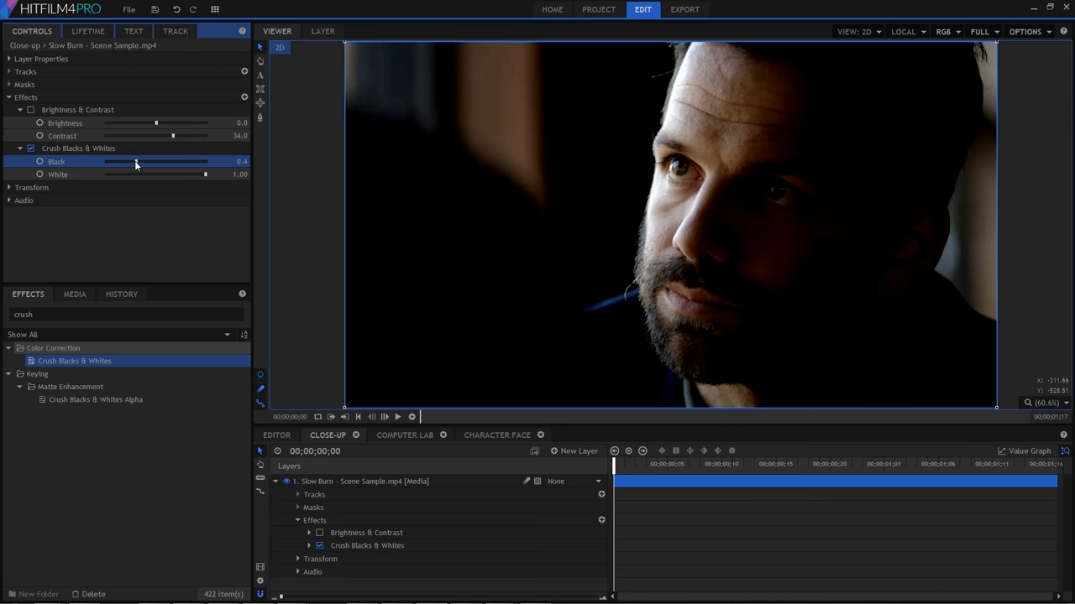
{"action": "left_click_drag", "start_coordinate": [136, 161], "coordinate": [121, 162]}
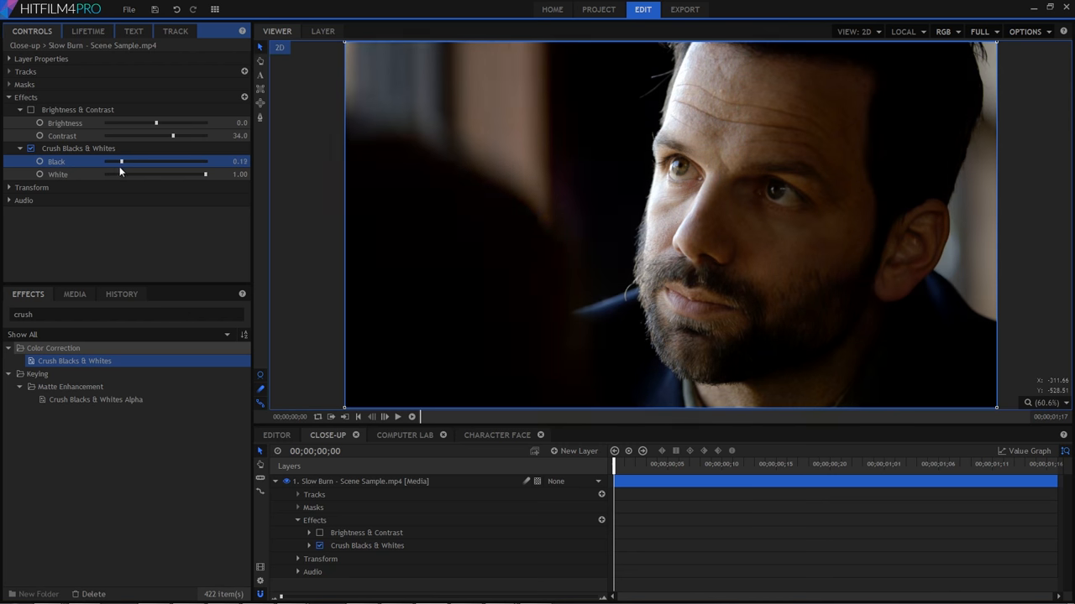
Step: Lower the white level partway, then crush and release the blacks again
{"action": "left_click_drag", "start_coordinate": [205, 173], "coordinate": [194, 173]}
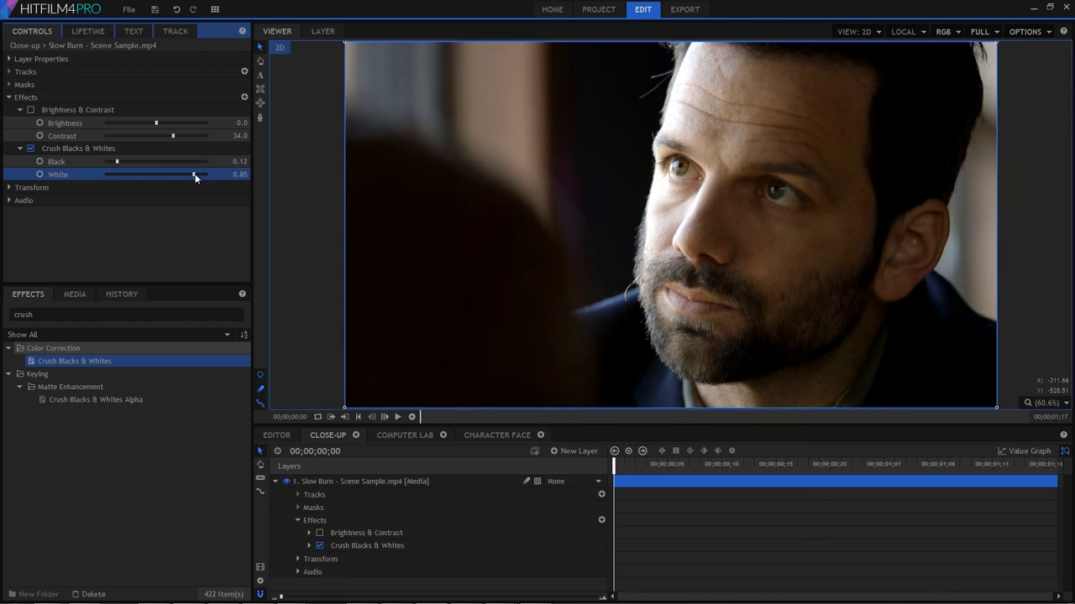
{"action": "left_click_drag", "start_coordinate": [195, 173], "coordinate": [137, 173]}
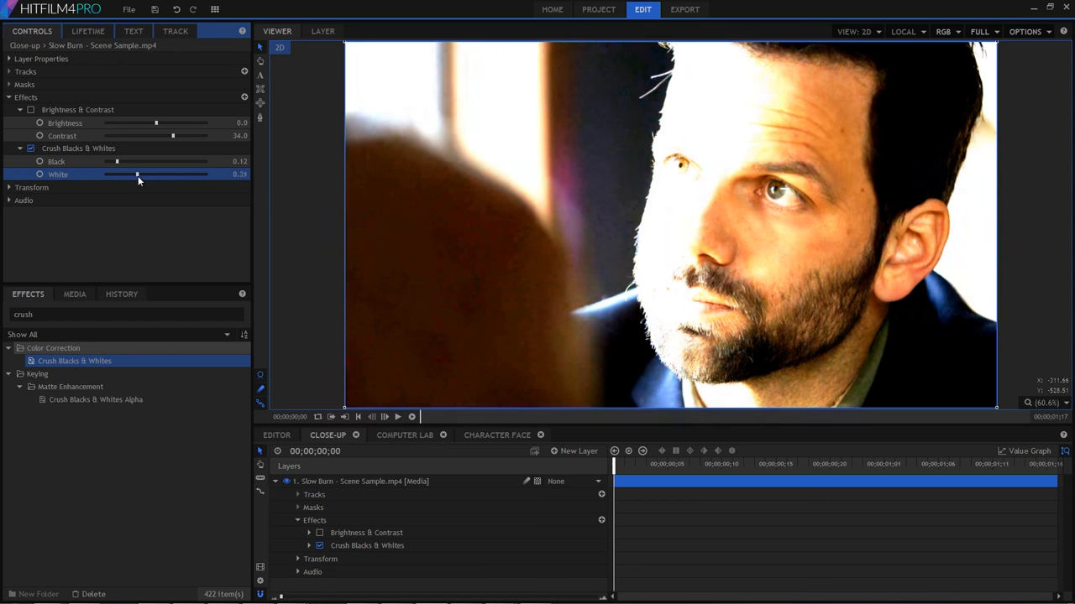
{"action": "left_click_drag", "start_coordinate": [138, 173], "coordinate": [168, 173]}
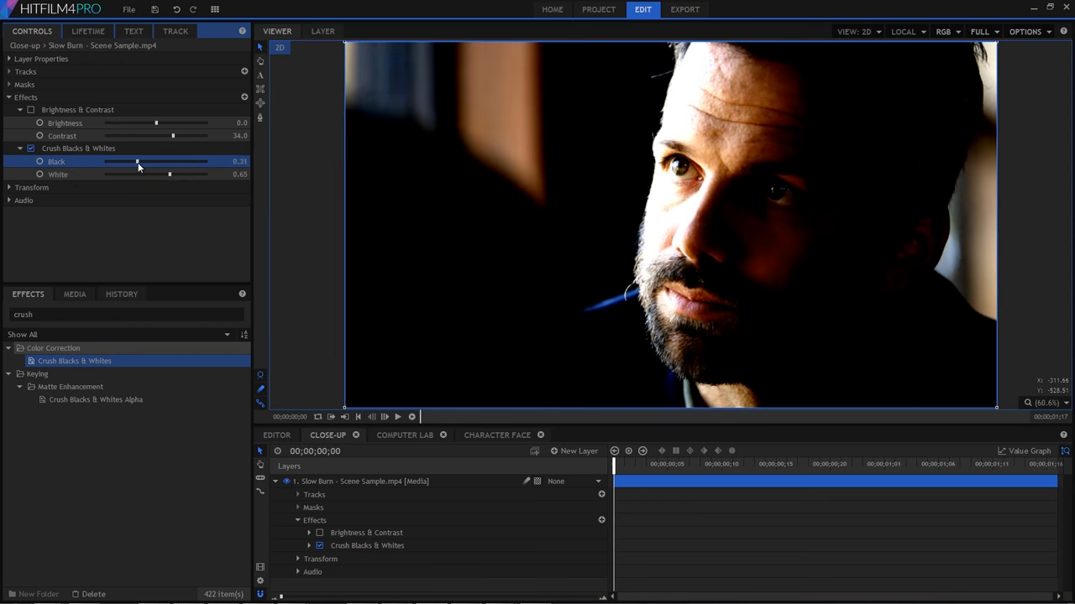
{"action": "left_click_drag", "start_coordinate": [138, 161], "coordinate": [161, 161]}
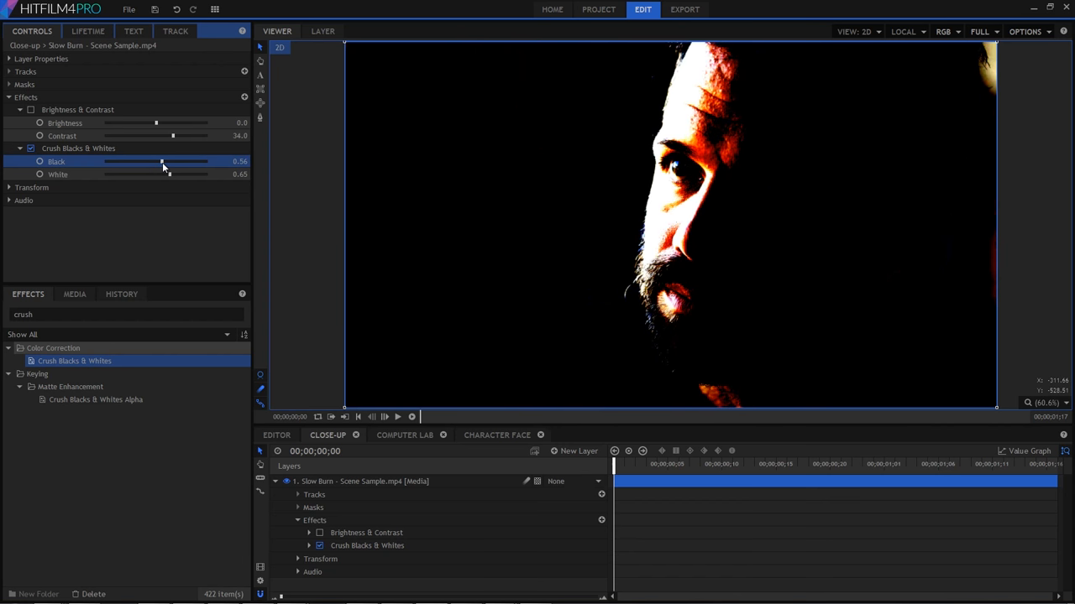
{"action": "left_click_drag", "start_coordinate": [161, 161], "coordinate": [103, 161]}
{"action": "type", "text": "level"}
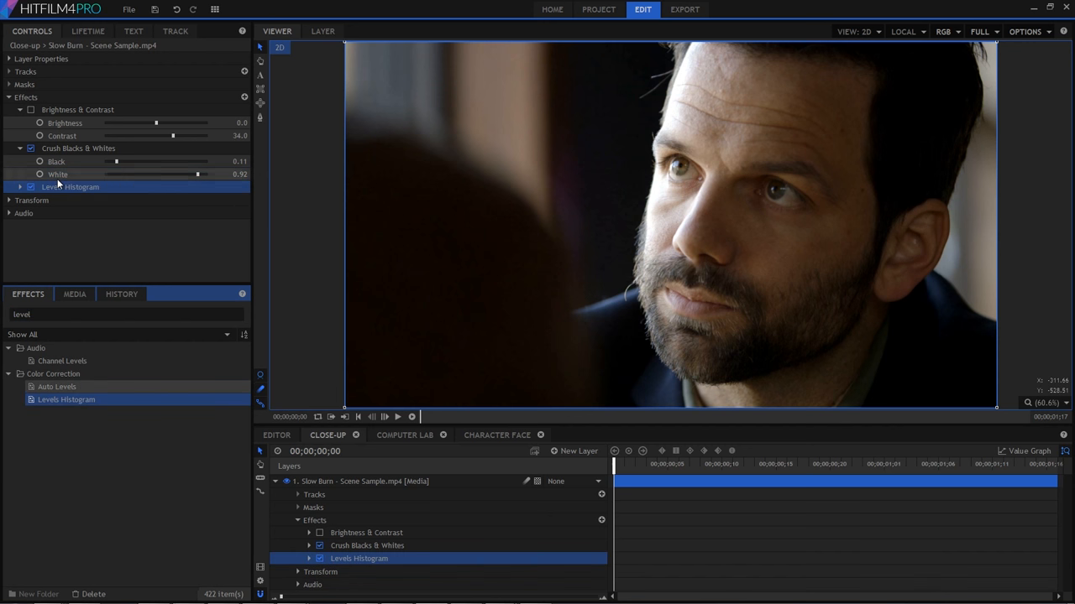
Step: Expand the Levels Histogram effect to show its RGB histogram and level values
{"action": "left_click", "coordinate": [20, 186]}
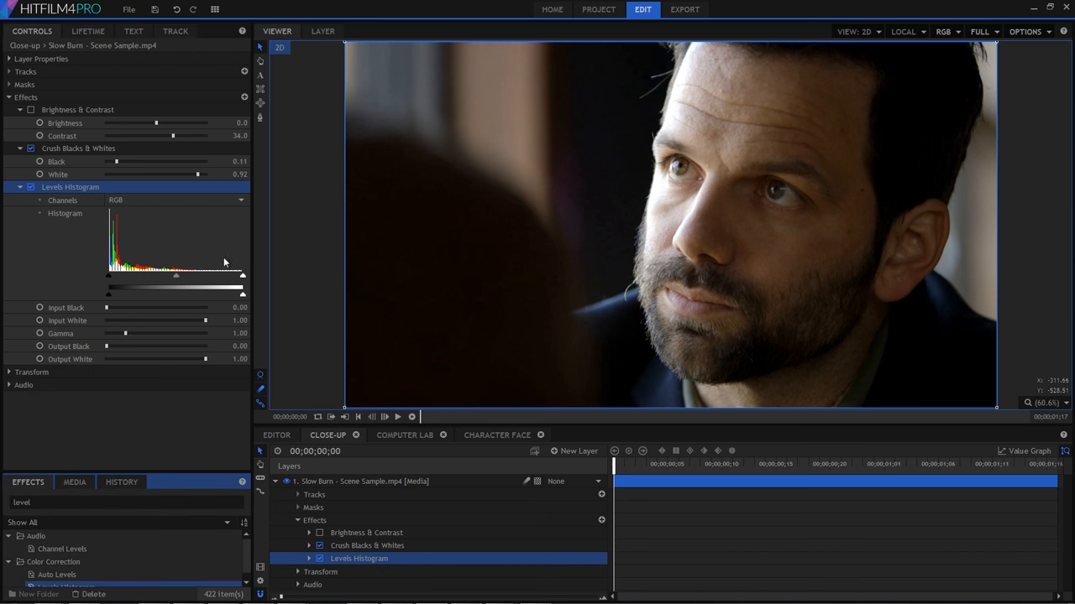
{"action": "mouse_move", "coordinate": [100, 276]}
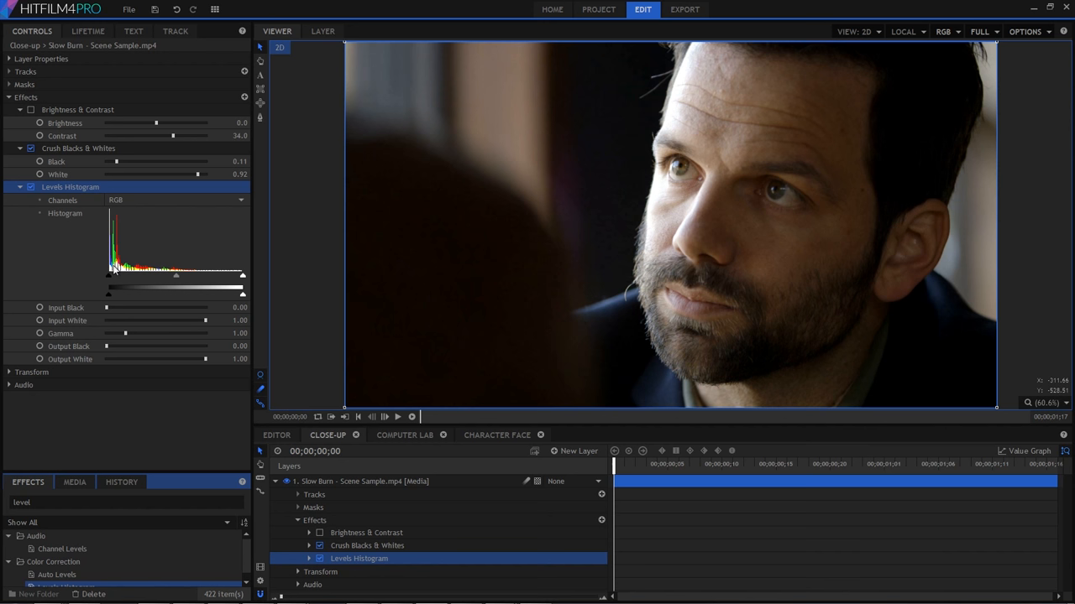
{"action": "mouse_move", "coordinate": [91, 158]}
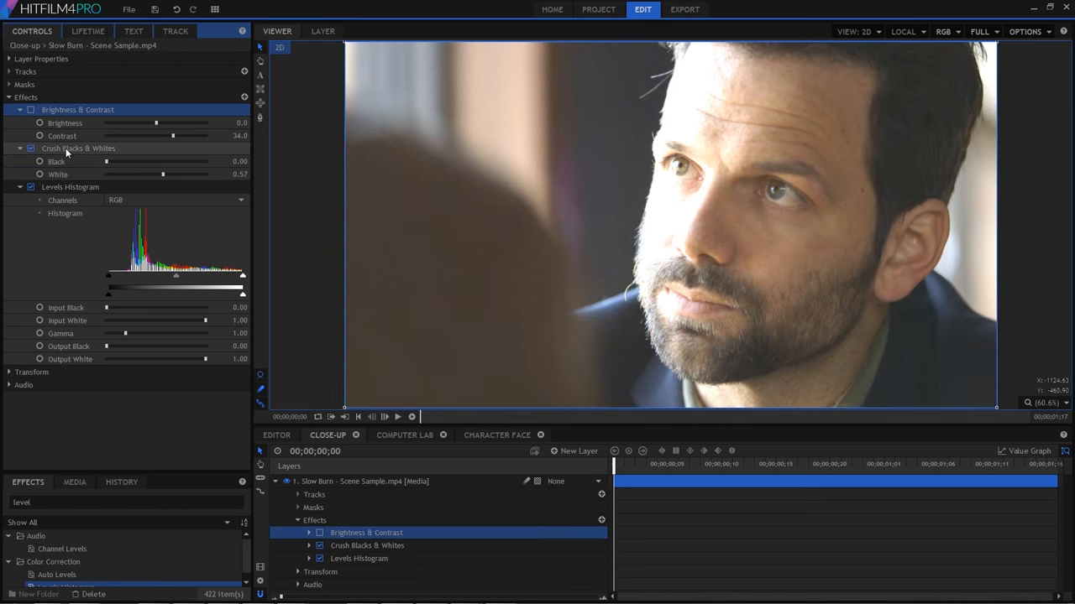
Step: Reset Crush Blacks & Whites to defaults, then apply a small black crush to deepen shadows
{"action": "right_click", "coordinate": [77, 148]}
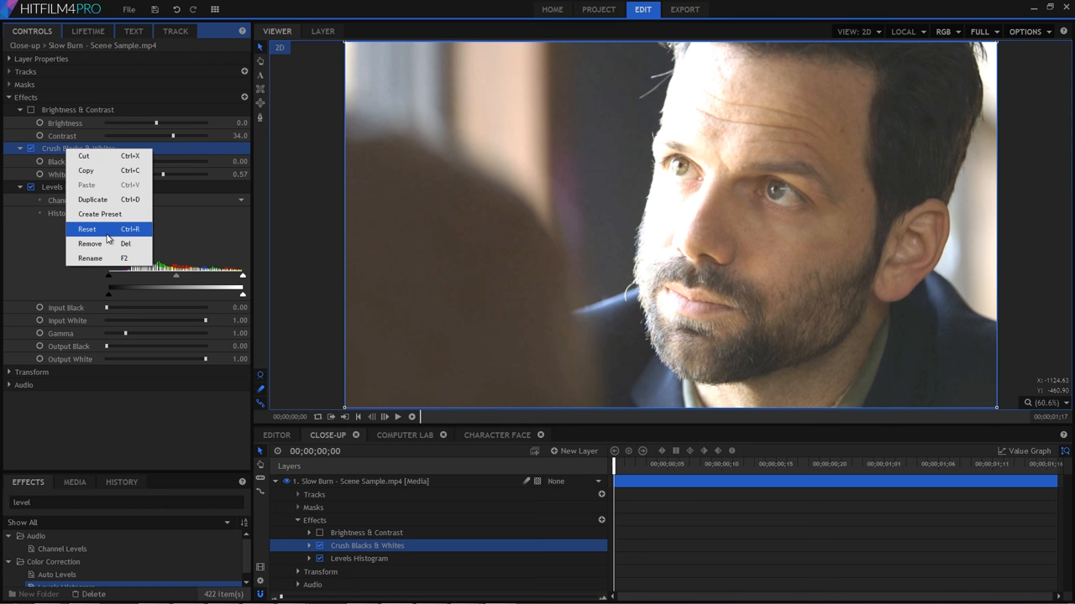
{"action": "left_click", "coordinate": [87, 229]}
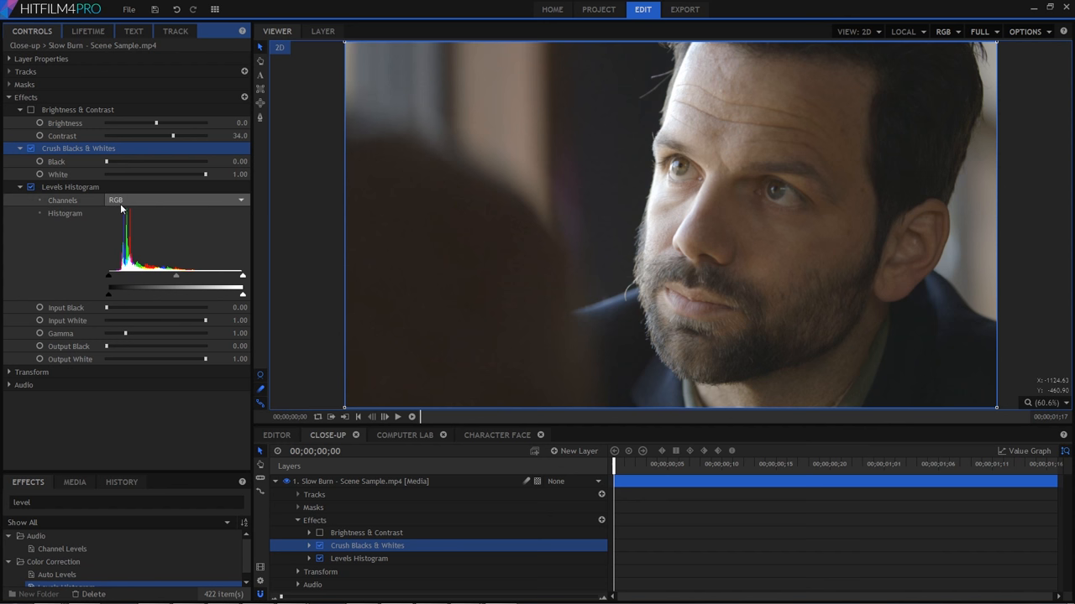
{"action": "mouse_move", "coordinate": [176, 238]}
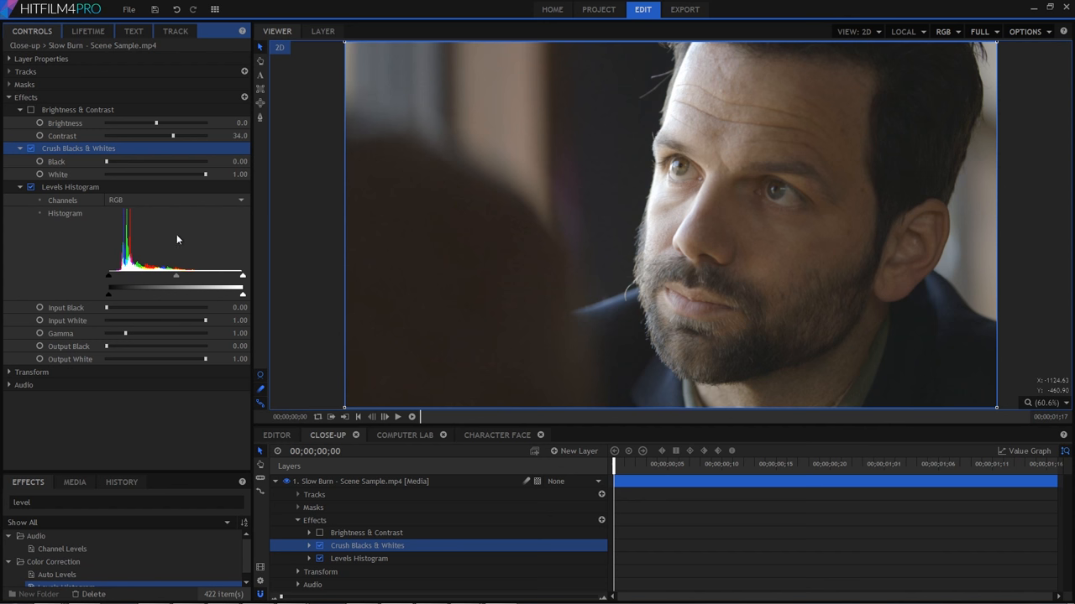
{"action": "mouse_move", "coordinate": [178, 216]}
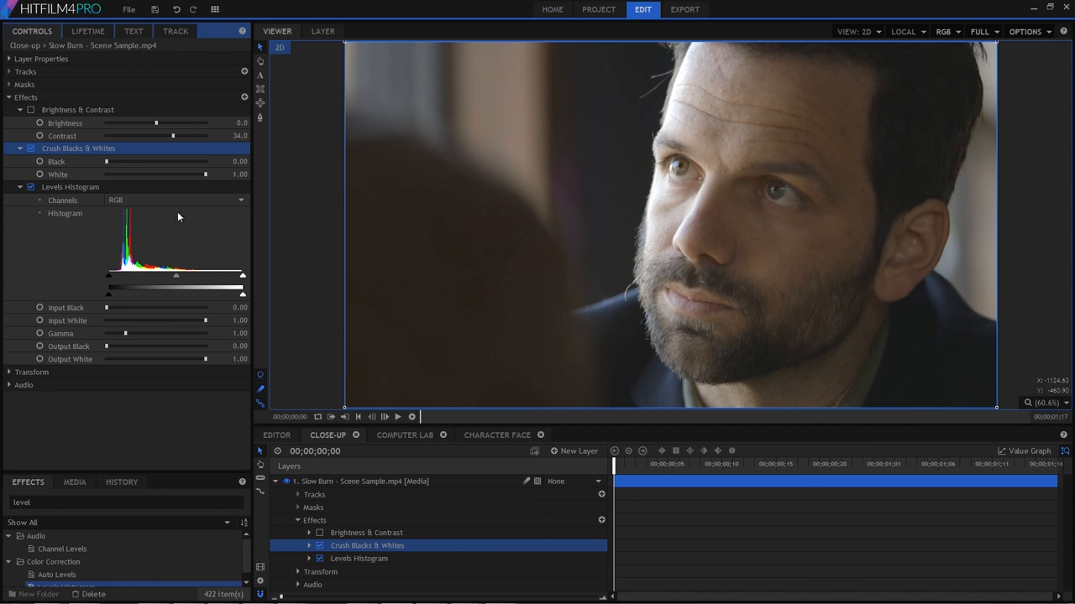
{"action": "mouse_move", "coordinate": [554, 245]}
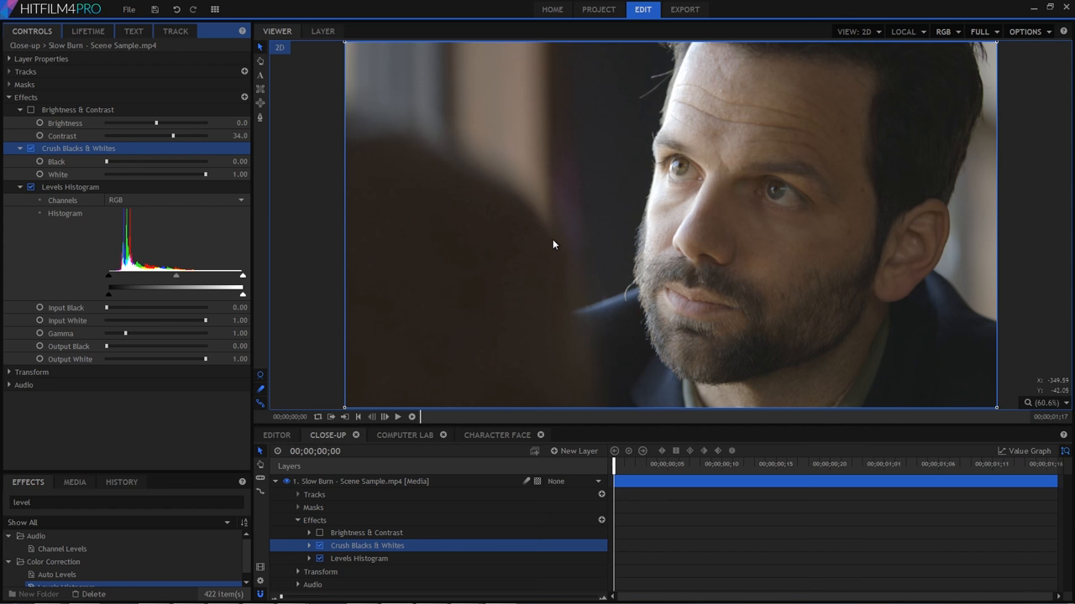
{"action": "mouse_move", "coordinate": [611, 222]}
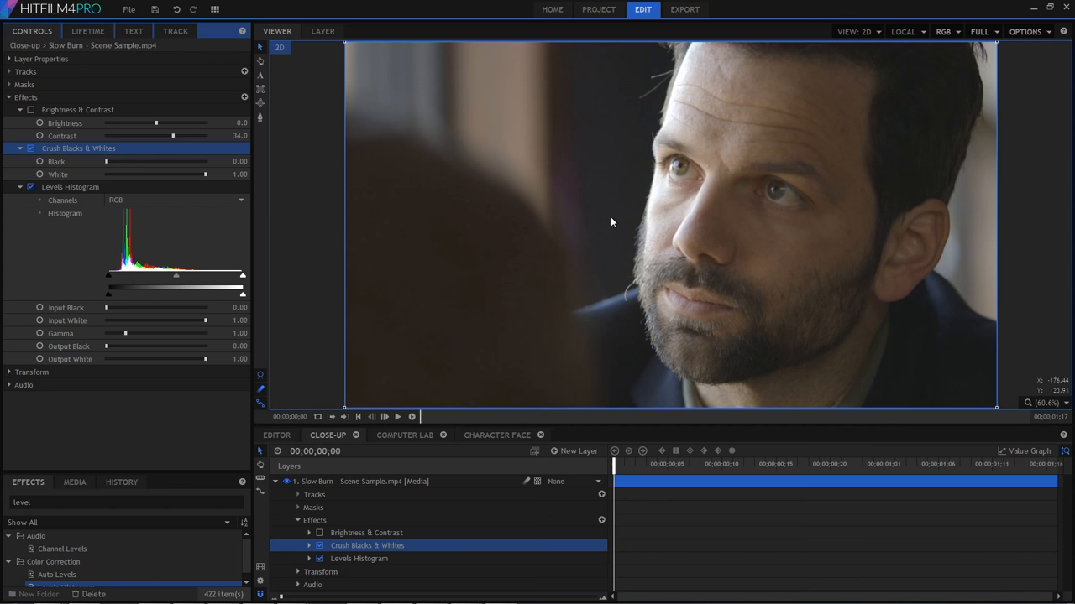
{"action": "mouse_move", "coordinate": [618, 420]}
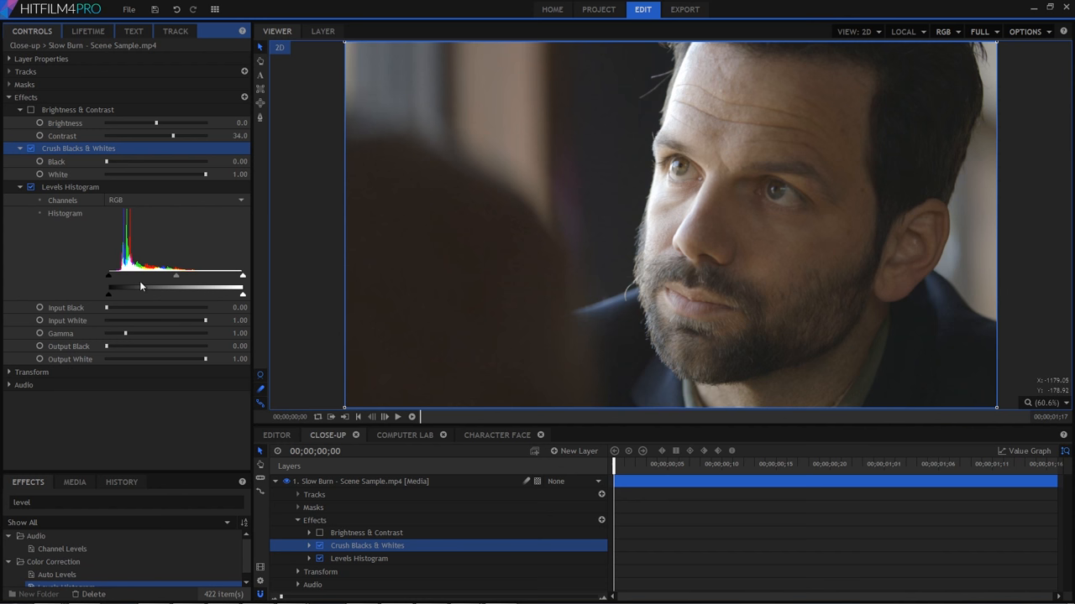
{"action": "mouse_move", "coordinate": [111, 272]}
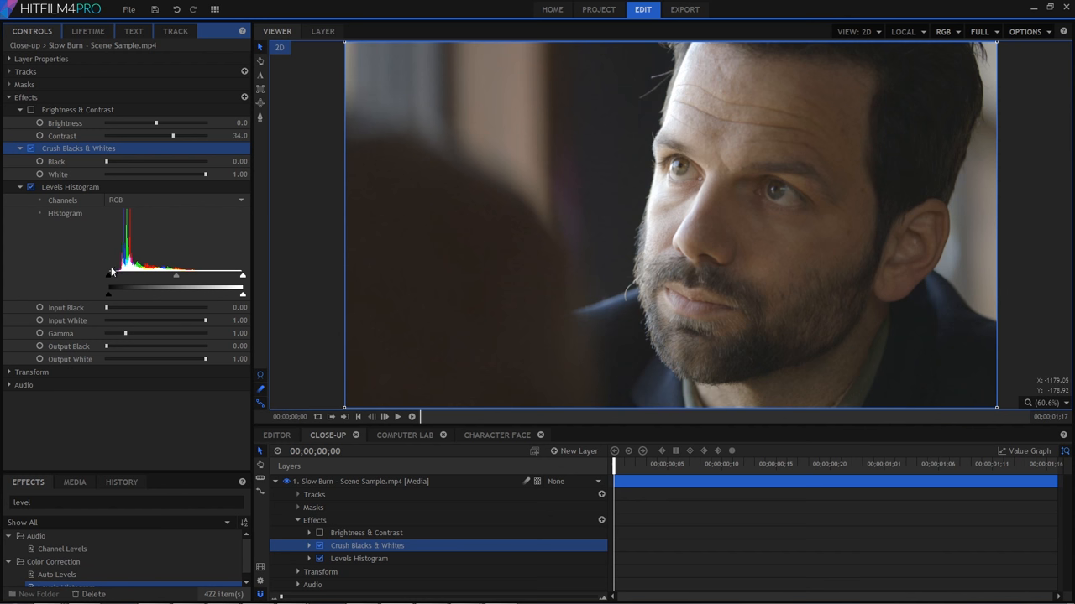
{"action": "mouse_move", "coordinate": [116, 272]}
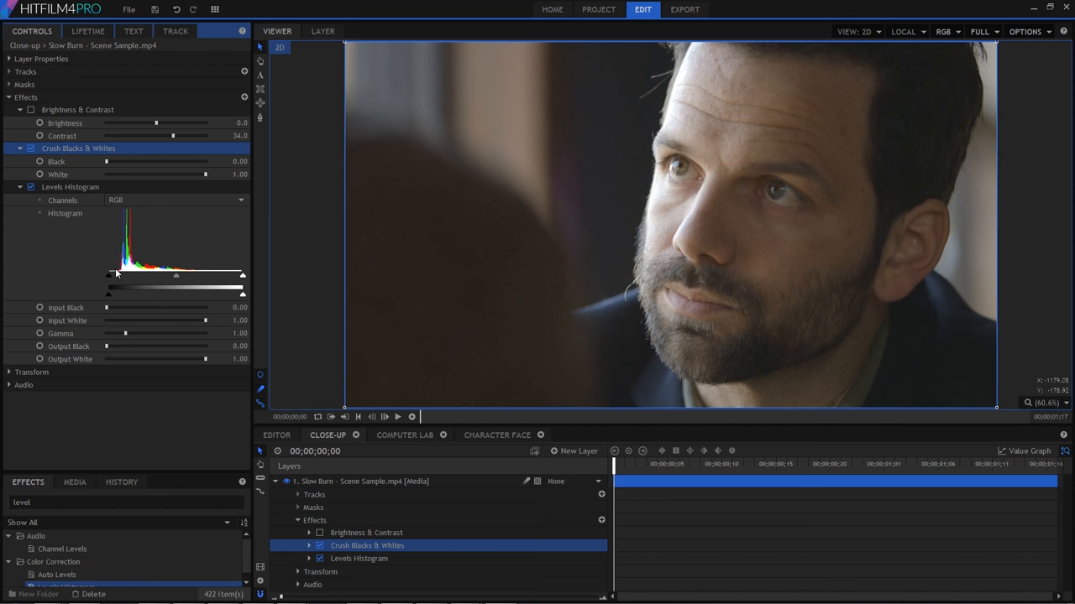
{"action": "mouse_move", "coordinate": [117, 282]}
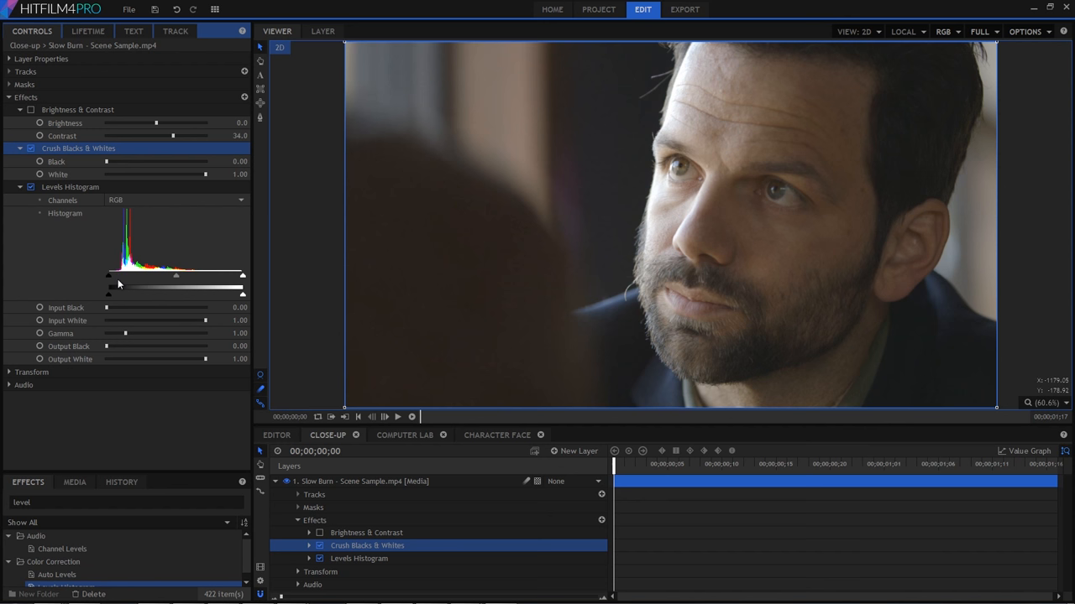
{"action": "mouse_move", "coordinate": [104, 272]}
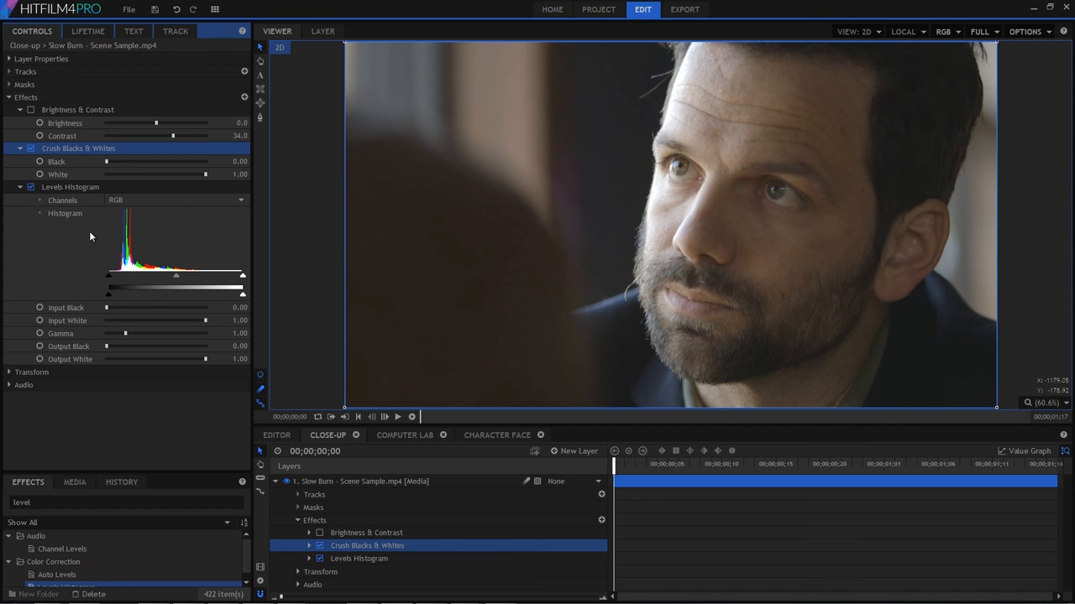
{"action": "mouse_move", "coordinate": [101, 209]}
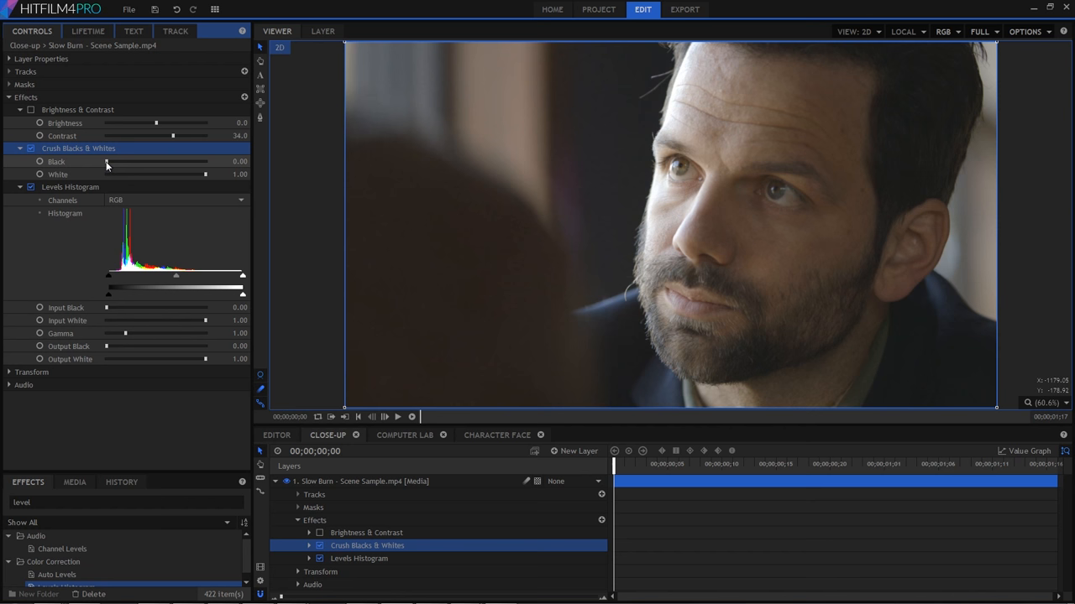
{"action": "left_click_drag", "start_coordinate": [108, 162], "coordinate": [111, 161]}
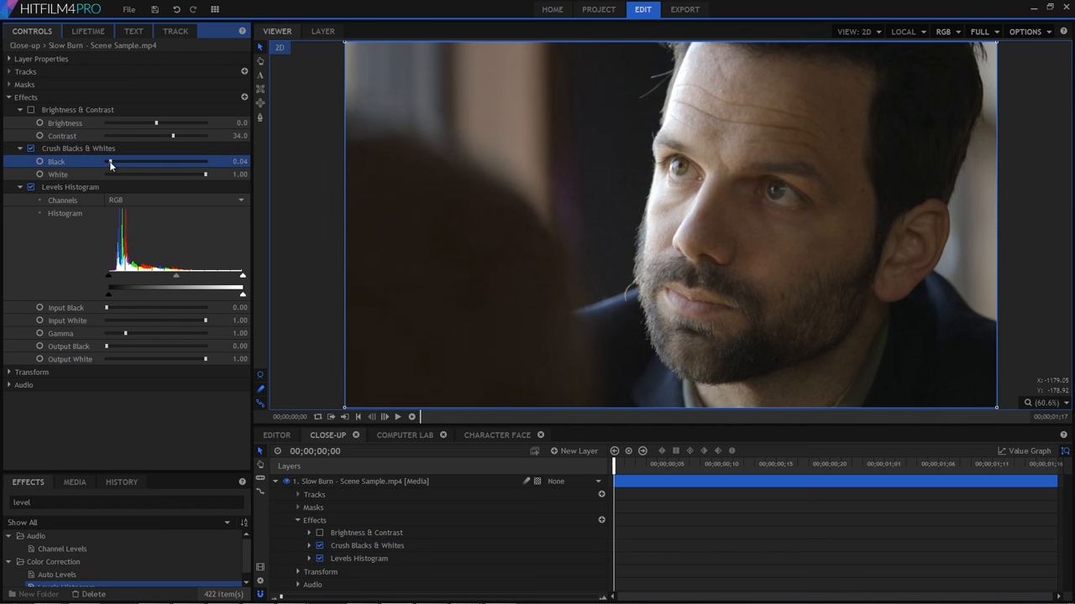
{"action": "left_click_drag", "start_coordinate": [111, 161], "coordinate": [114, 161]}
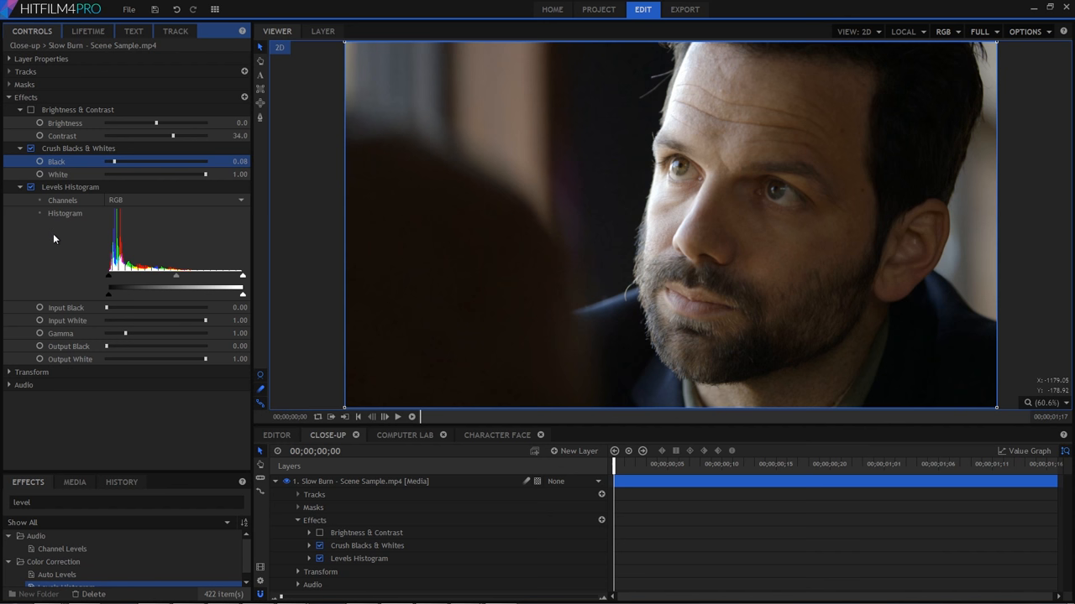
{"action": "mouse_move", "coordinate": [85, 262]}
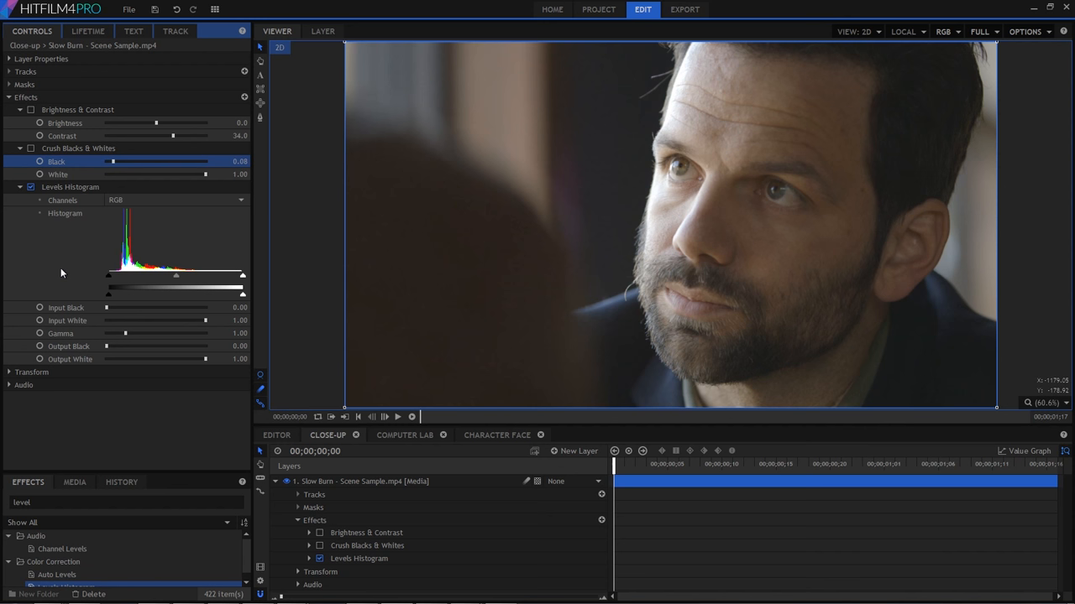
{"action": "mouse_move", "coordinate": [104, 288]}
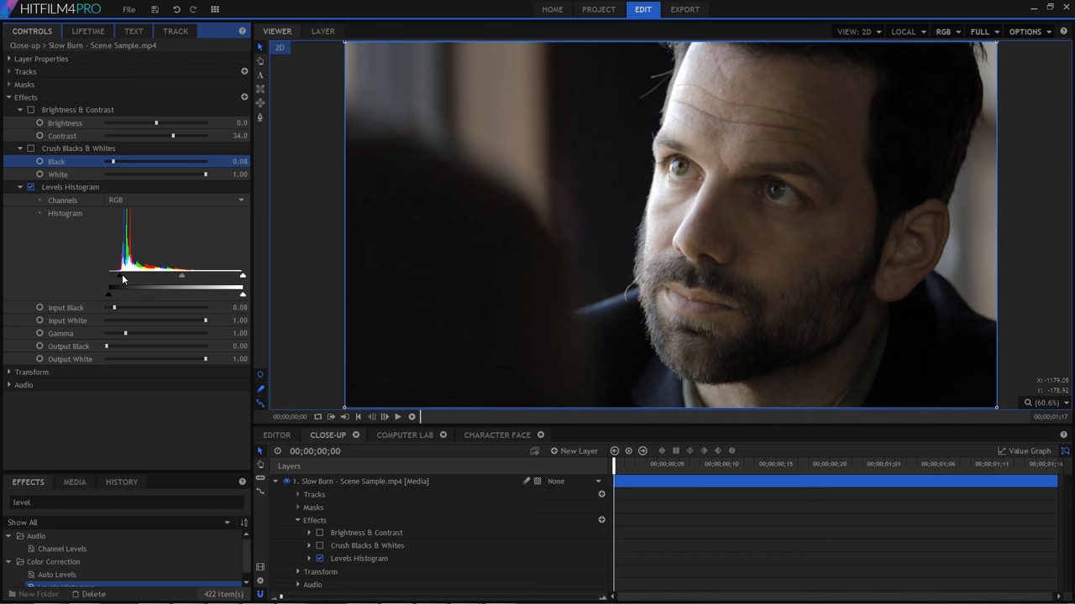
{"action": "mouse_move", "coordinate": [209, 281]}
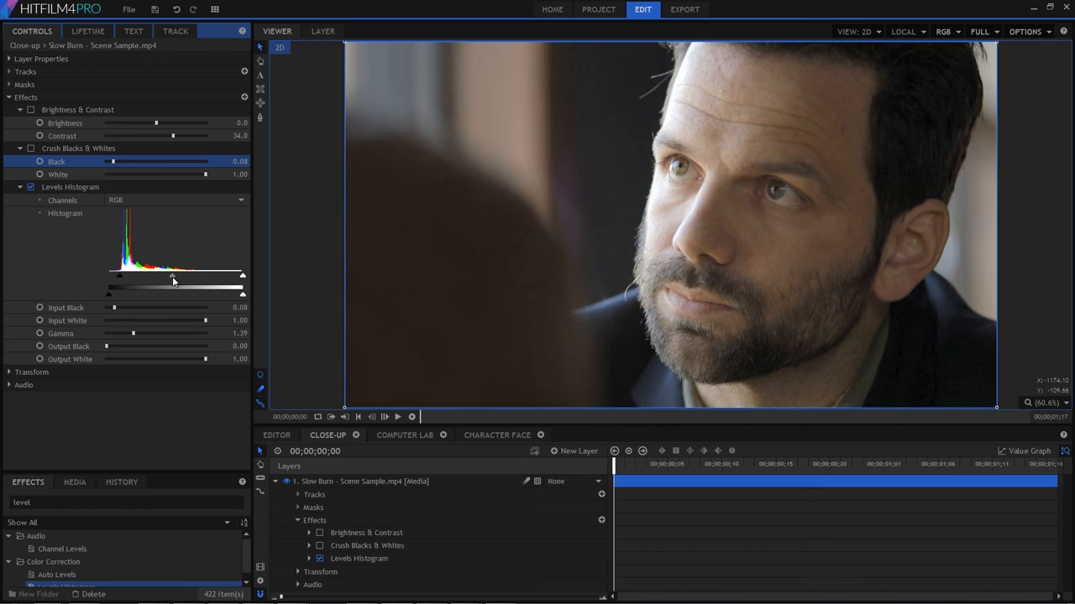
Step: Nudge the Levels gamma back down slightly to about 1.2
{"action": "left_click_drag", "start_coordinate": [176, 282], "coordinate": [176, 283]}
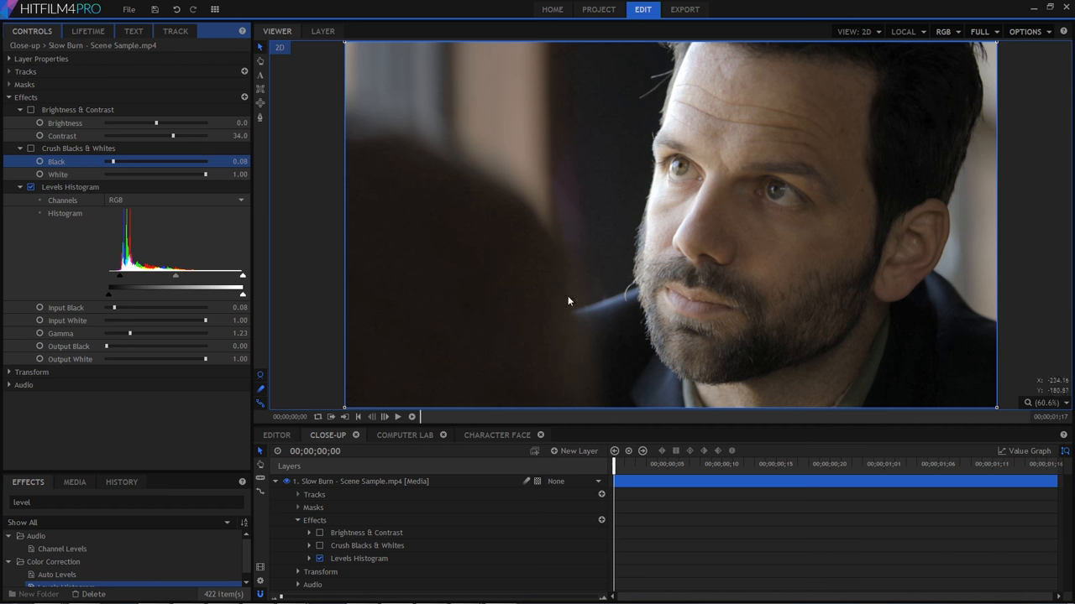
{"action": "mouse_move", "coordinate": [87, 220]}
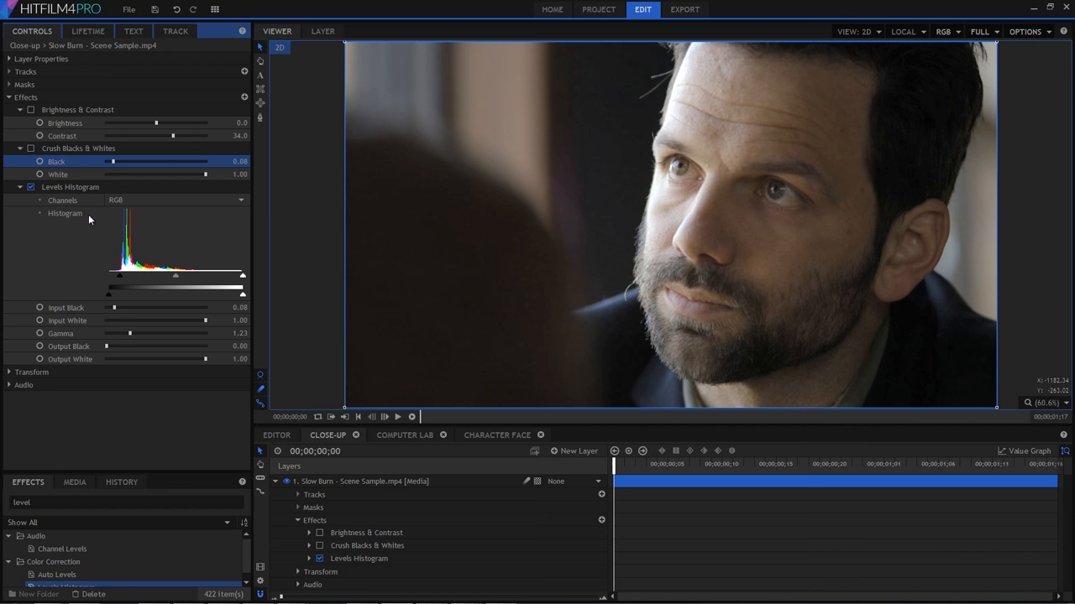
Step: Switch Levels to the Blue channel and lower its gamma to warm the image
{"action": "left_click", "coordinate": [176, 200]}
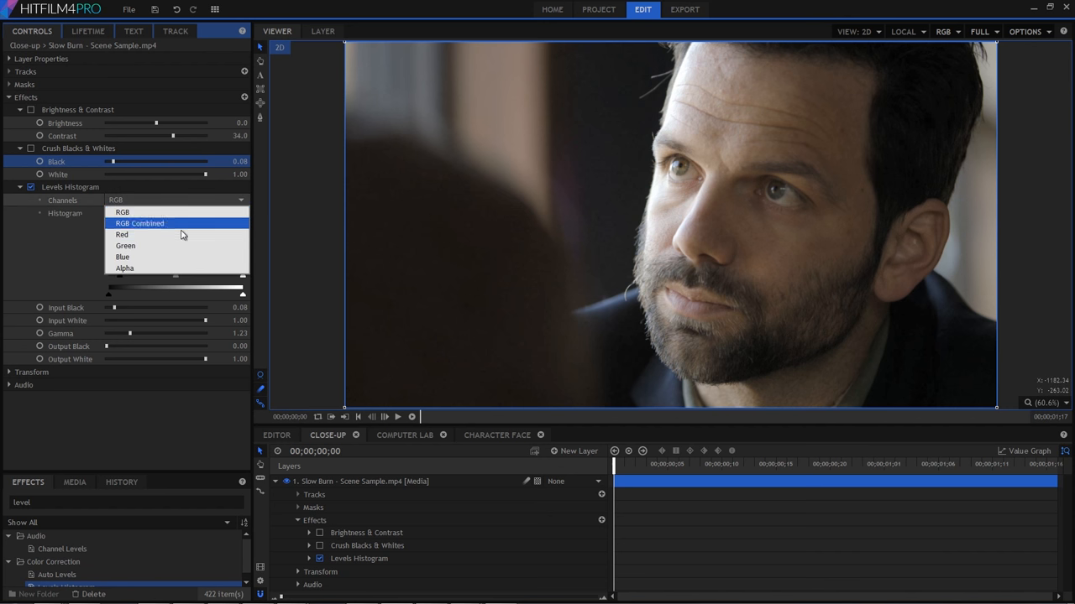
{"action": "left_click", "coordinate": [125, 257]}
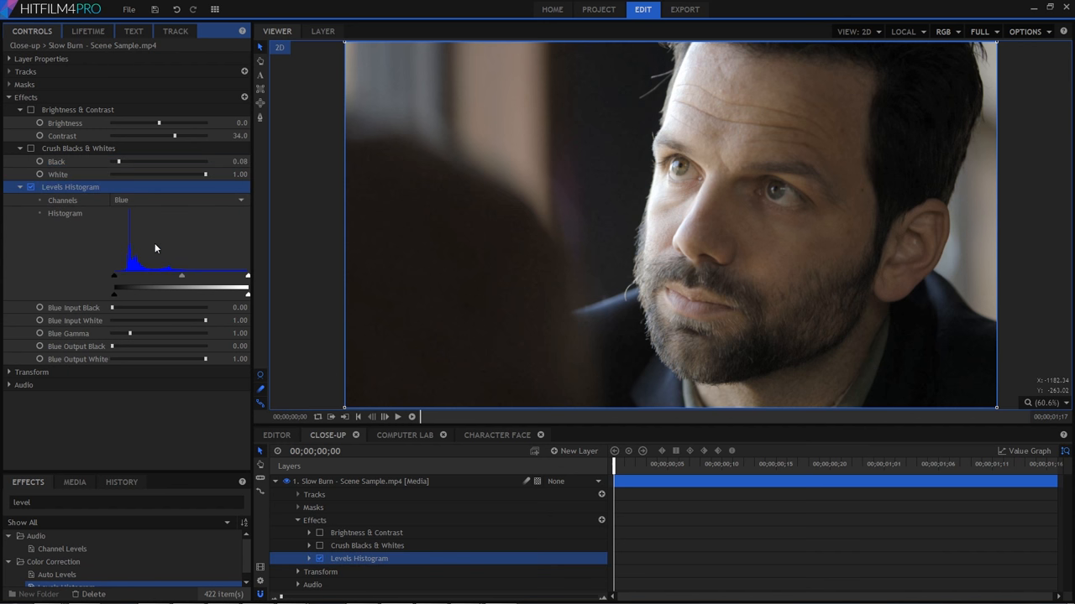
{"action": "mouse_move", "coordinate": [72, 326]}
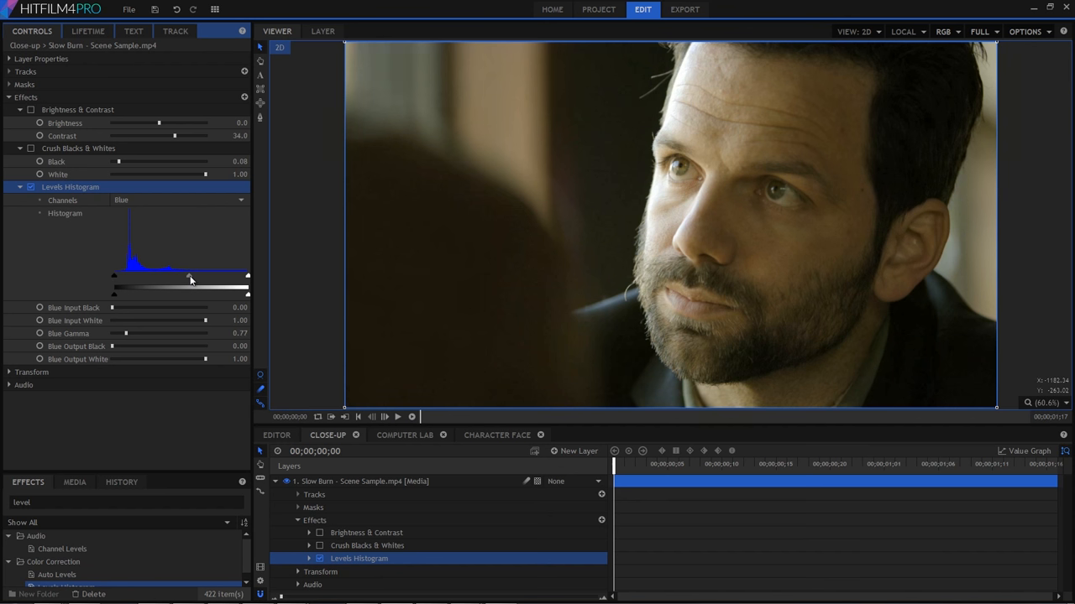
{"action": "left_click_drag", "start_coordinate": [121, 332], "coordinate": [124, 333]}
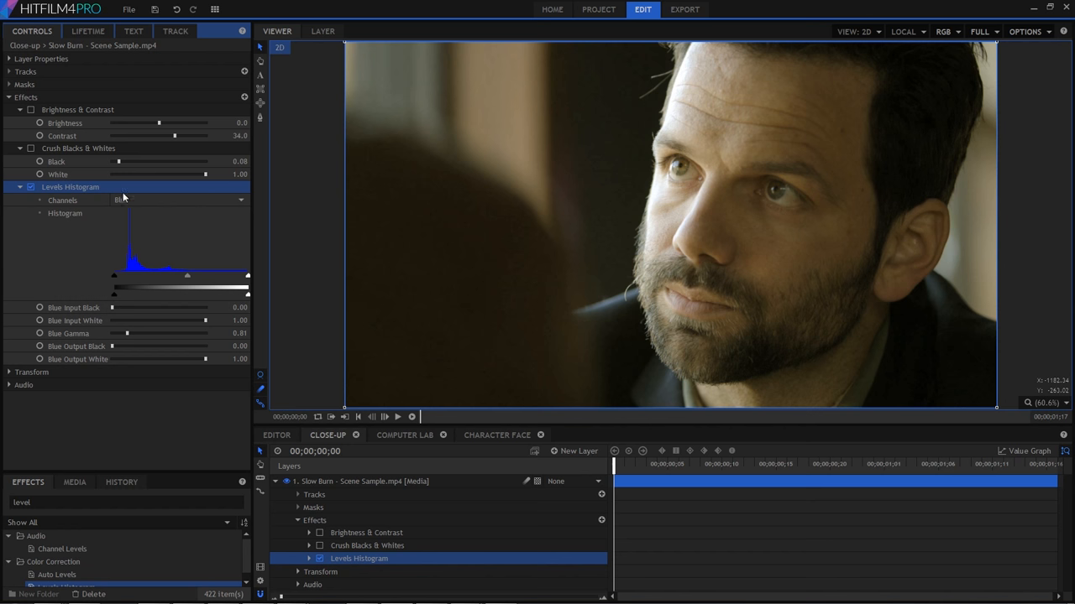
Step: Switch to the Green channel and raise its input black slightly
{"action": "left_click", "coordinate": [178, 200]}
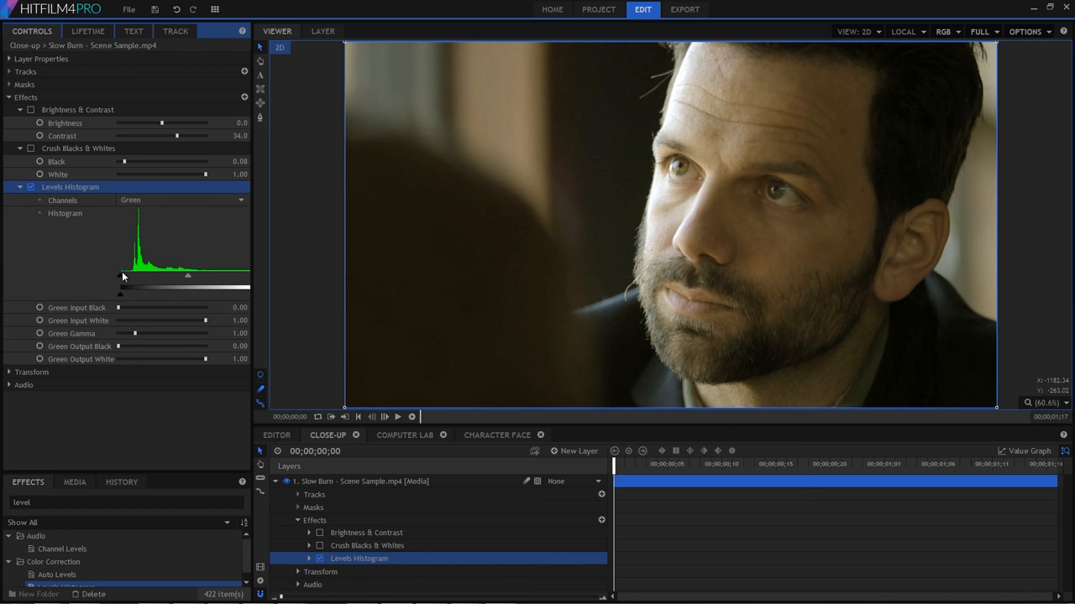
{"action": "left_click_drag", "start_coordinate": [118, 275], "coordinate": [124, 281]}
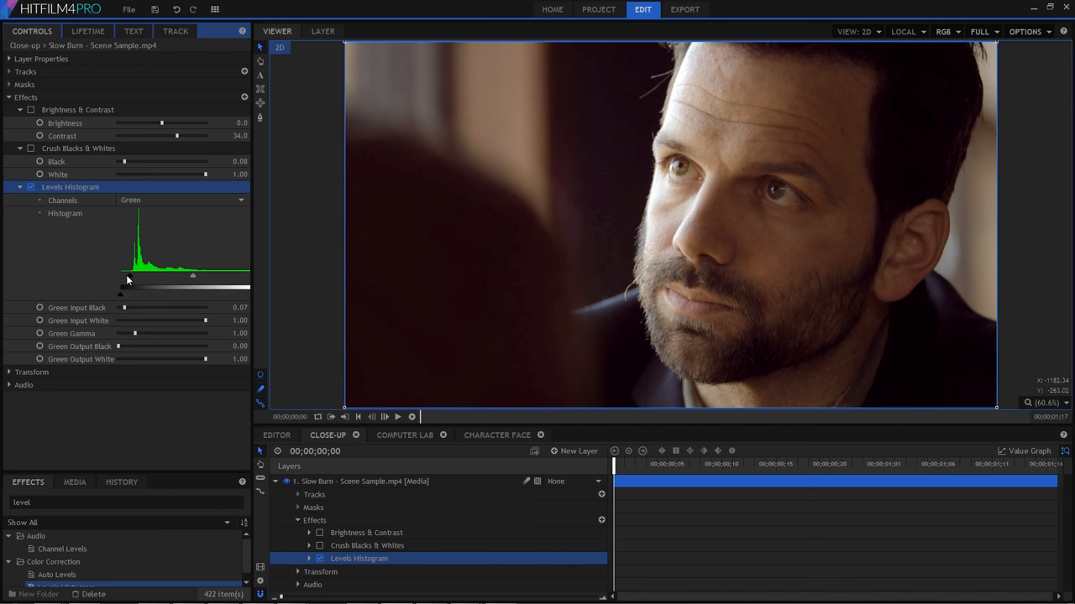
{"action": "left_click_drag", "start_coordinate": [125, 292], "coordinate": [121, 292]}
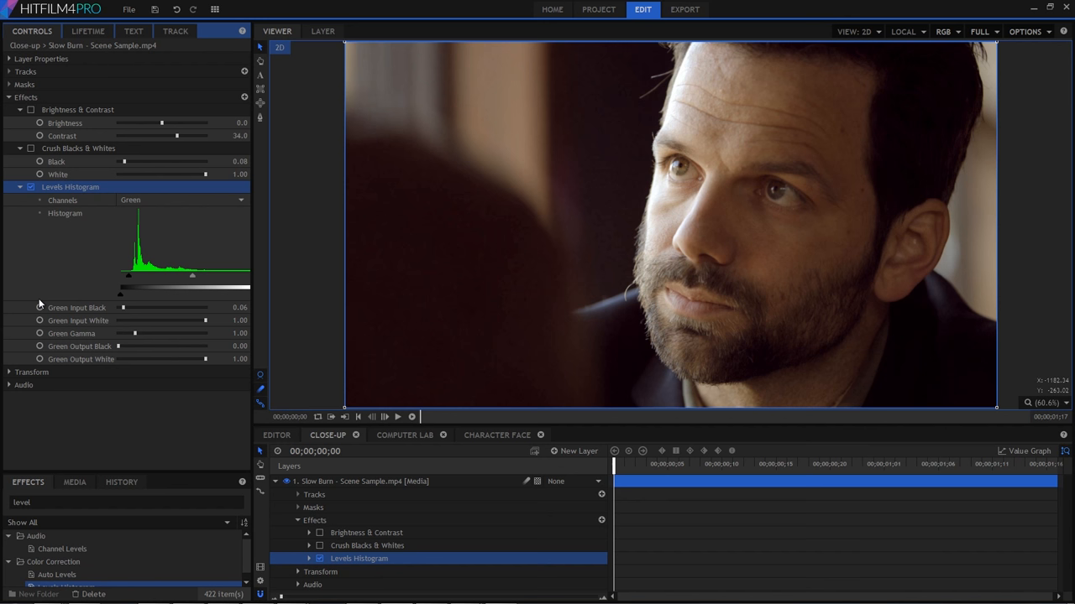
{"action": "mouse_move", "coordinate": [124, 379]}
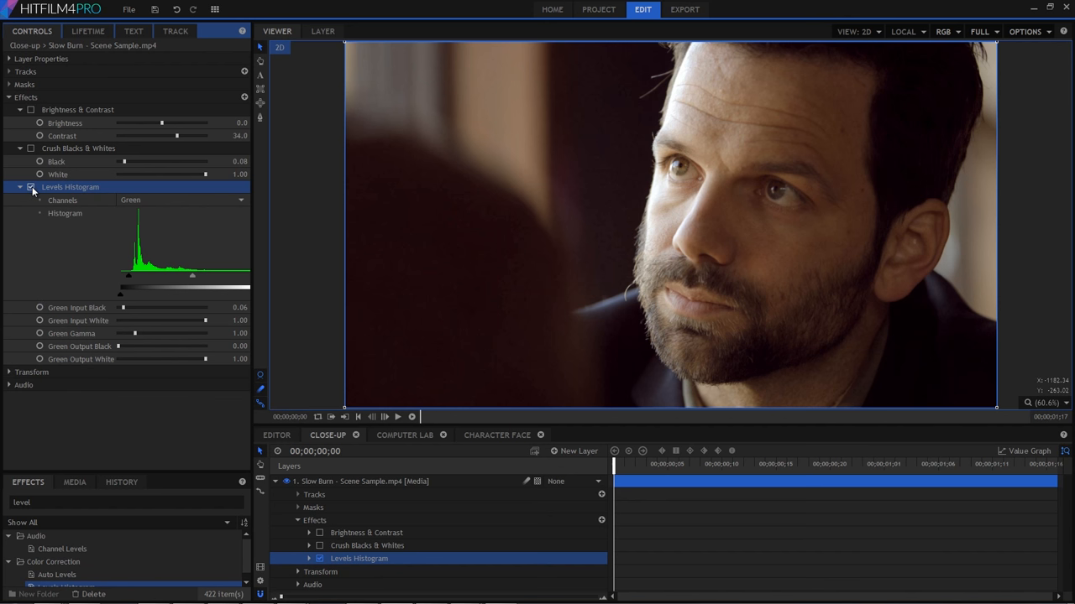
Step: Toggle the Levels Histogram effect off and on to compare the grade with the original
{"action": "left_click", "coordinate": [31, 188]}
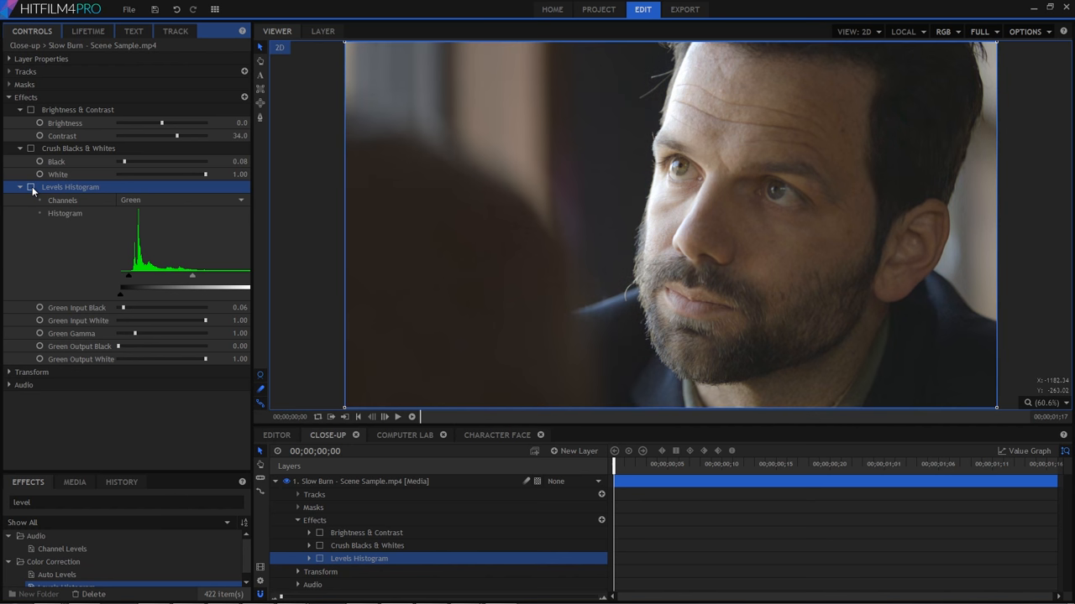
{"action": "left_click", "coordinate": [31, 187]}
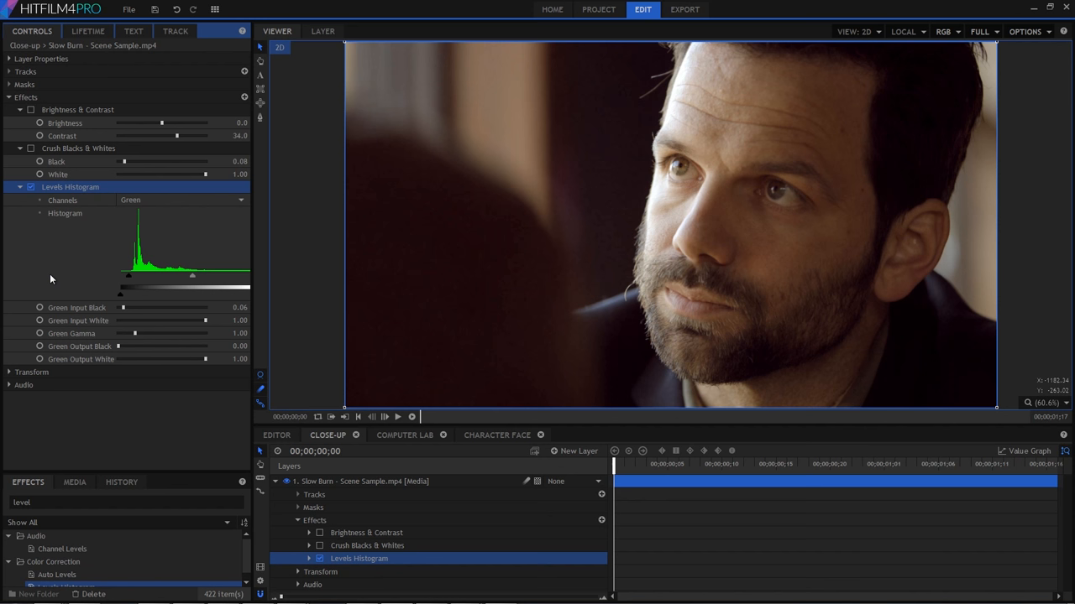
{"action": "mouse_move", "coordinate": [57, 272]}
{"action": "type", "text": "curv"}
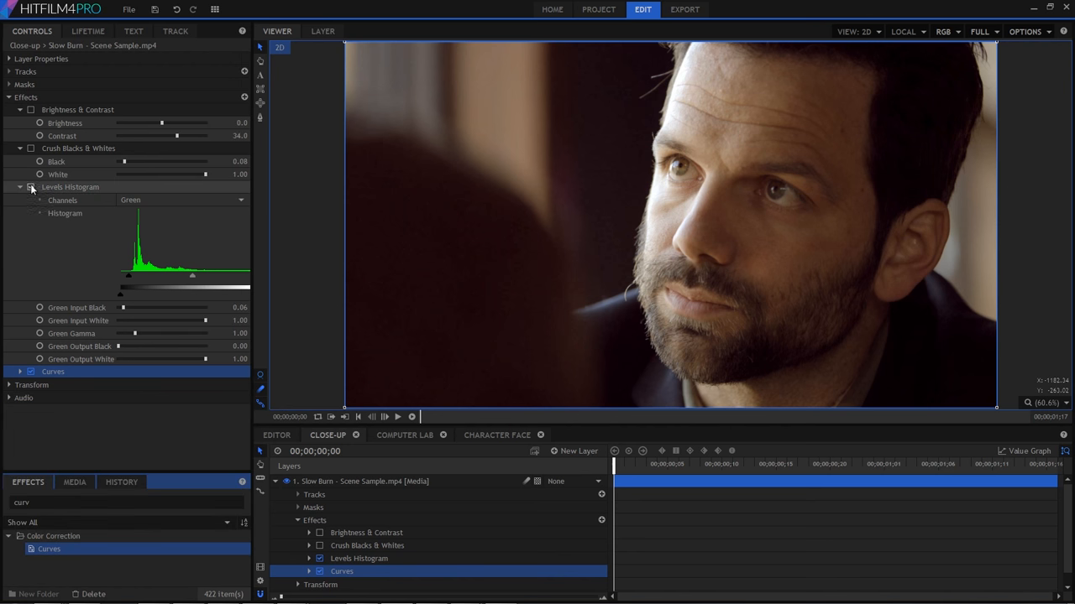
Step: Collapse the Levels Histogram settings in the Controls panel
{"action": "left_click", "coordinate": [30, 187]}
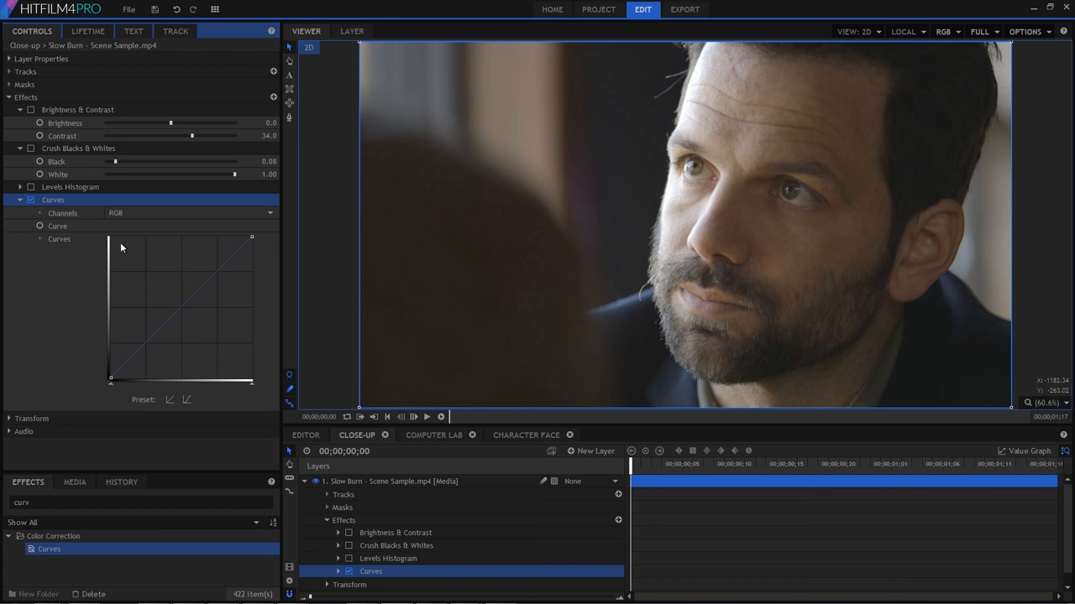
{"action": "mouse_move", "coordinate": [116, 383]}
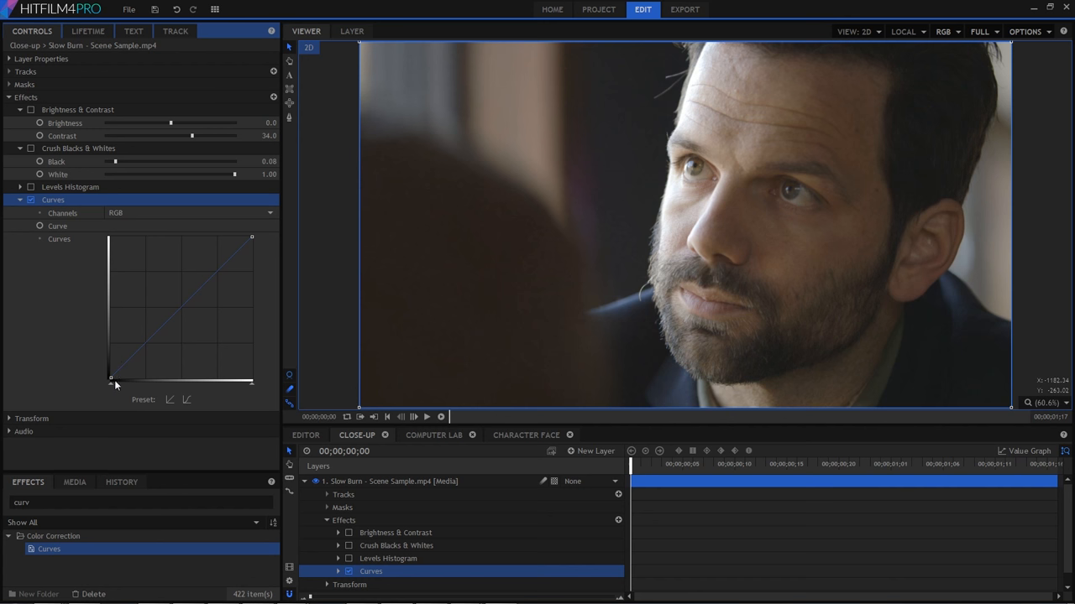
{"action": "mouse_move", "coordinate": [235, 258]}
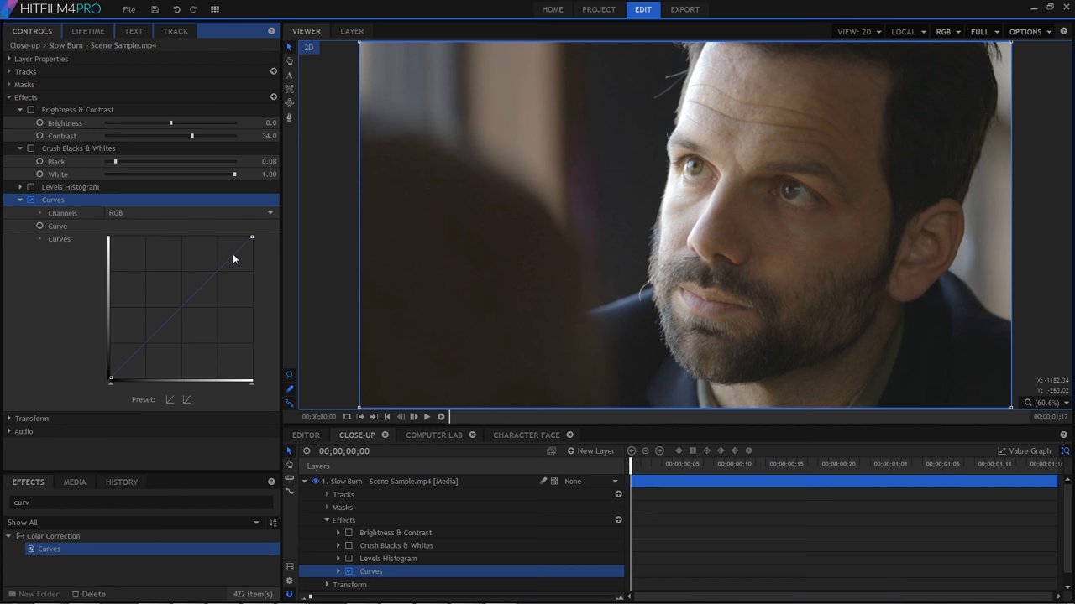
{"action": "mouse_move", "coordinate": [248, 245]}
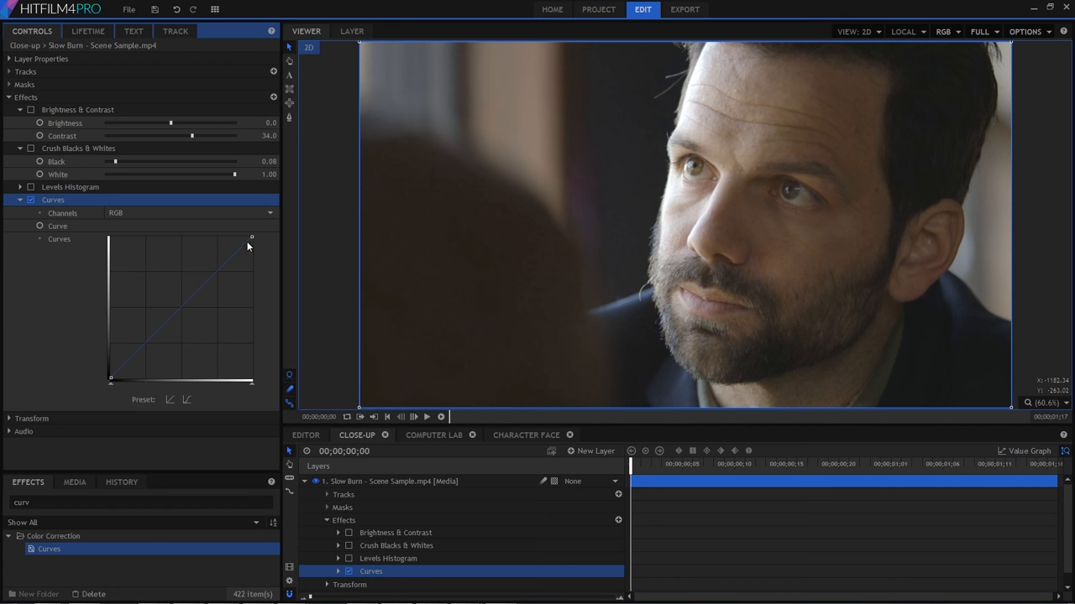
{"action": "mouse_move", "coordinate": [176, 318]}
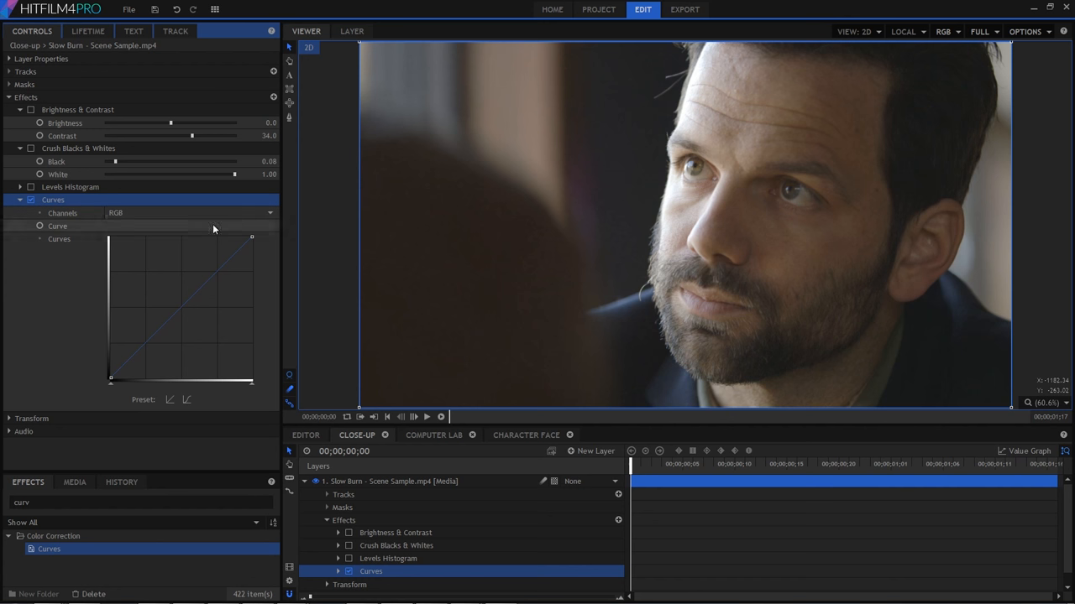
{"action": "mouse_move", "coordinate": [103, 385]}
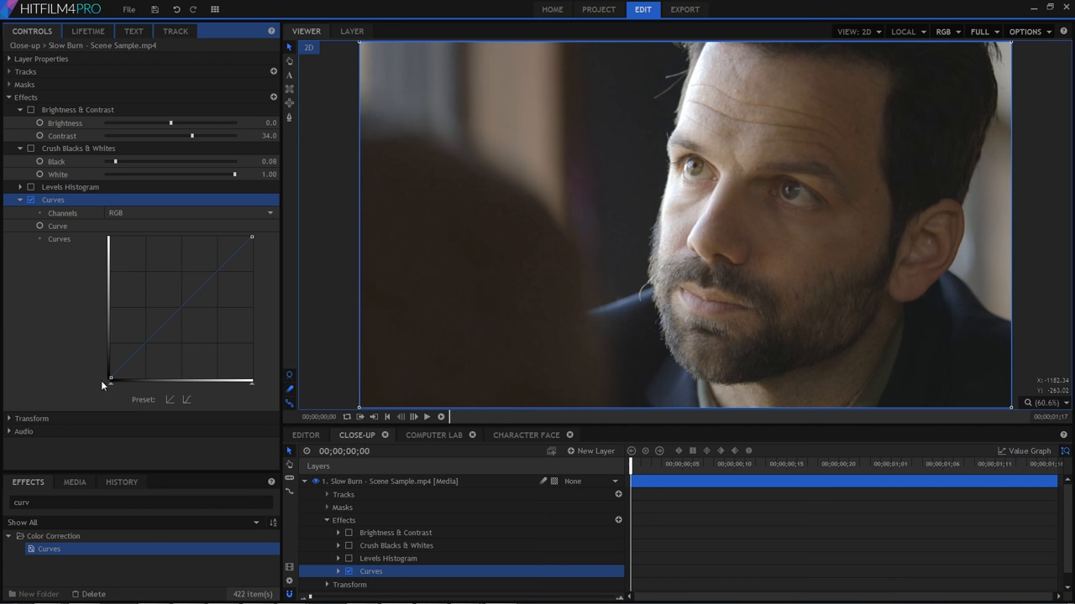
{"action": "mouse_move", "coordinate": [131, 372]}
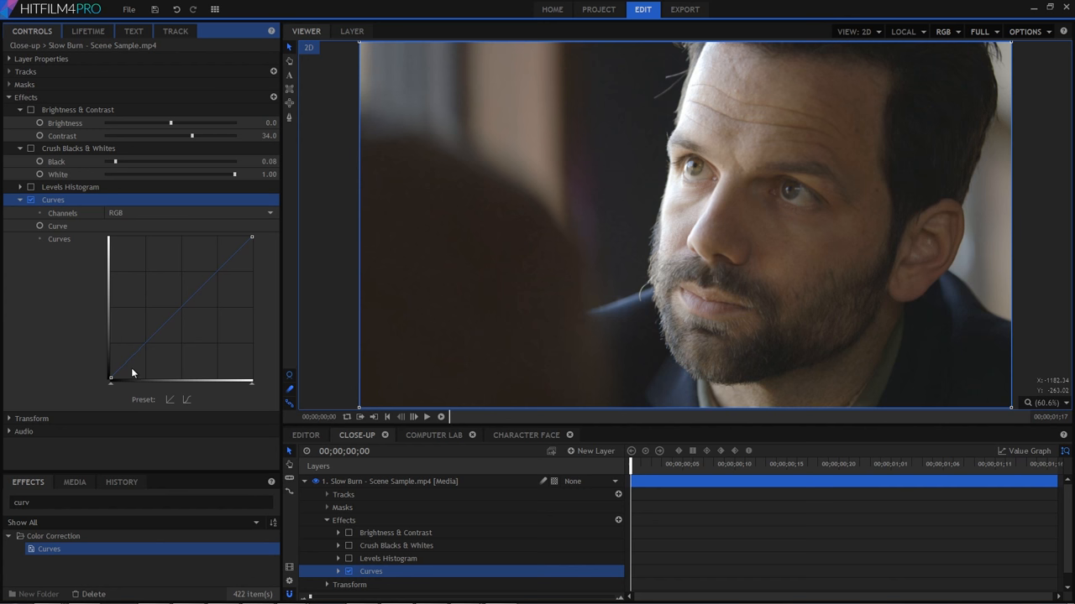
{"action": "mouse_move", "coordinate": [126, 363]}
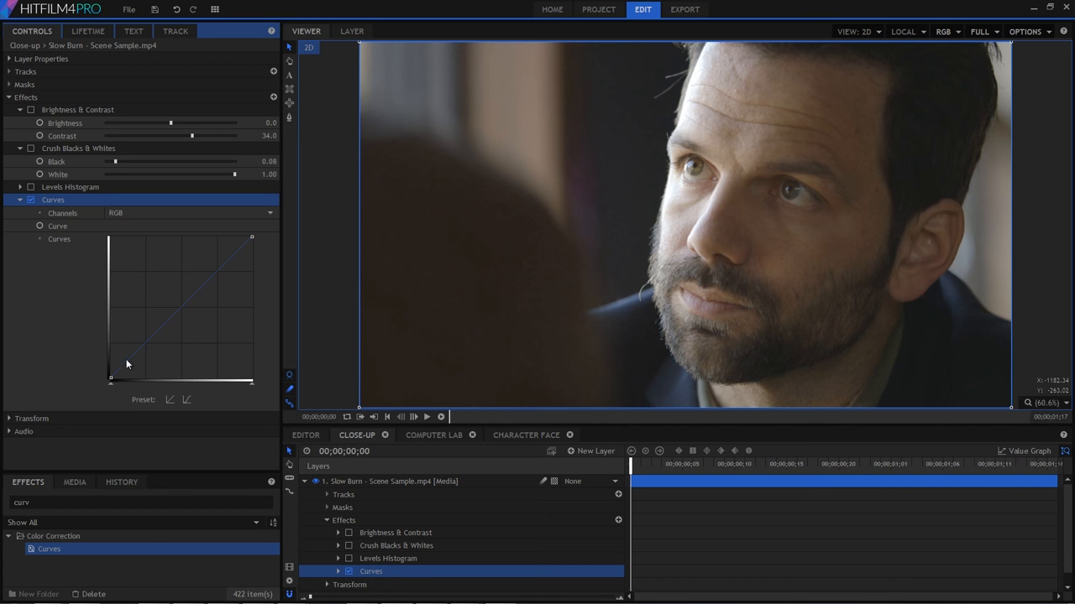
Step: Shape the RGB curve into a gentle S-curve, deepening shadows and lifting highlights
{"action": "left_click_drag", "start_coordinate": [111, 378], "coordinate": [117, 380]}
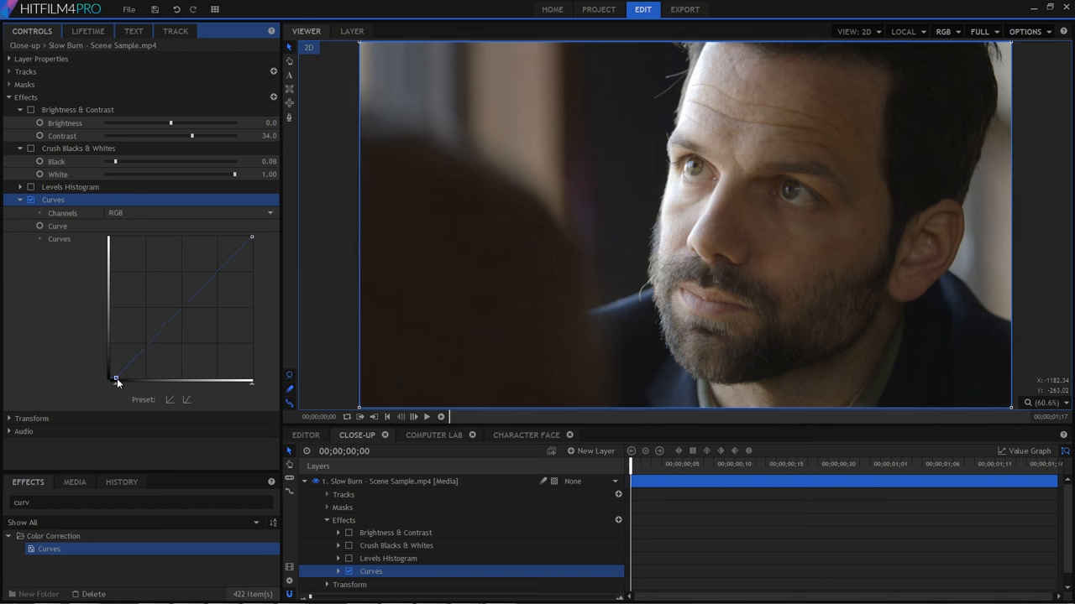
{"action": "left_click_drag", "start_coordinate": [117, 379], "coordinate": [253, 240]}
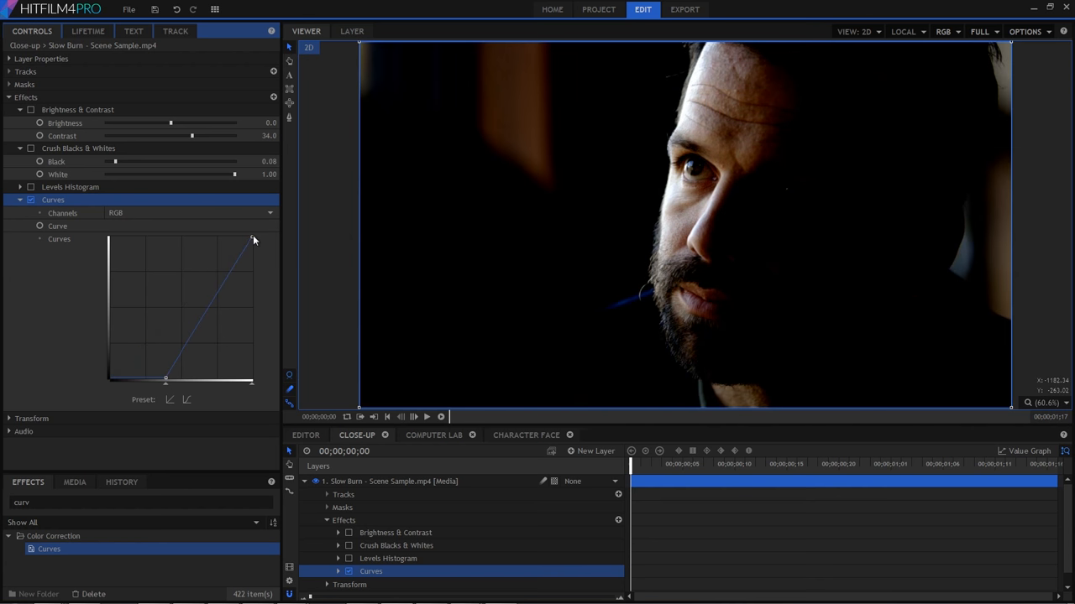
{"action": "left_click_drag", "start_coordinate": [256, 242], "coordinate": [197, 239]}
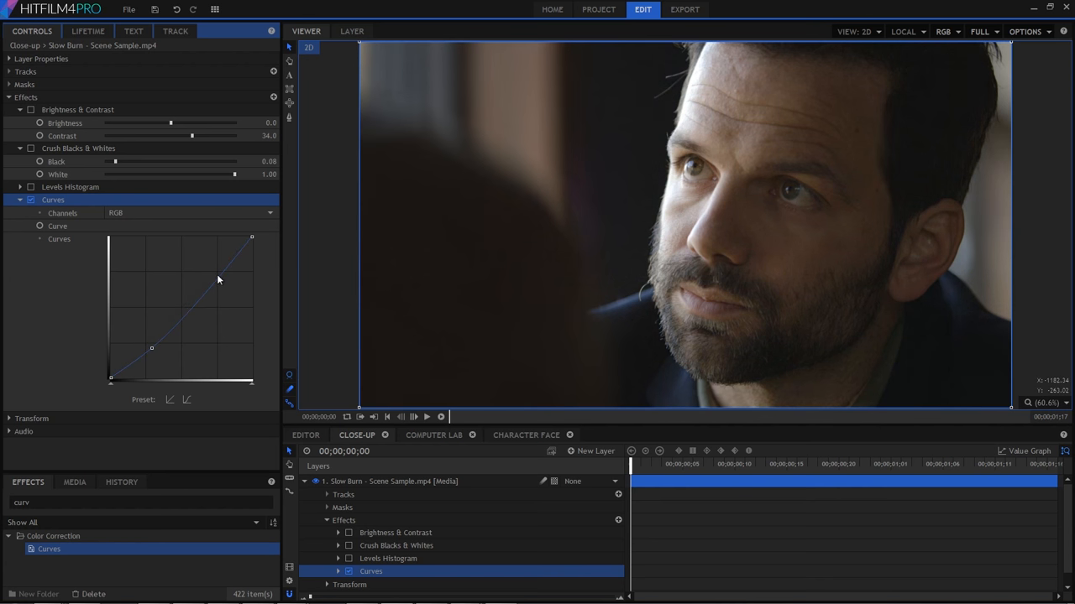
{"action": "left_click_drag", "start_coordinate": [218, 279], "coordinate": [208, 272]}
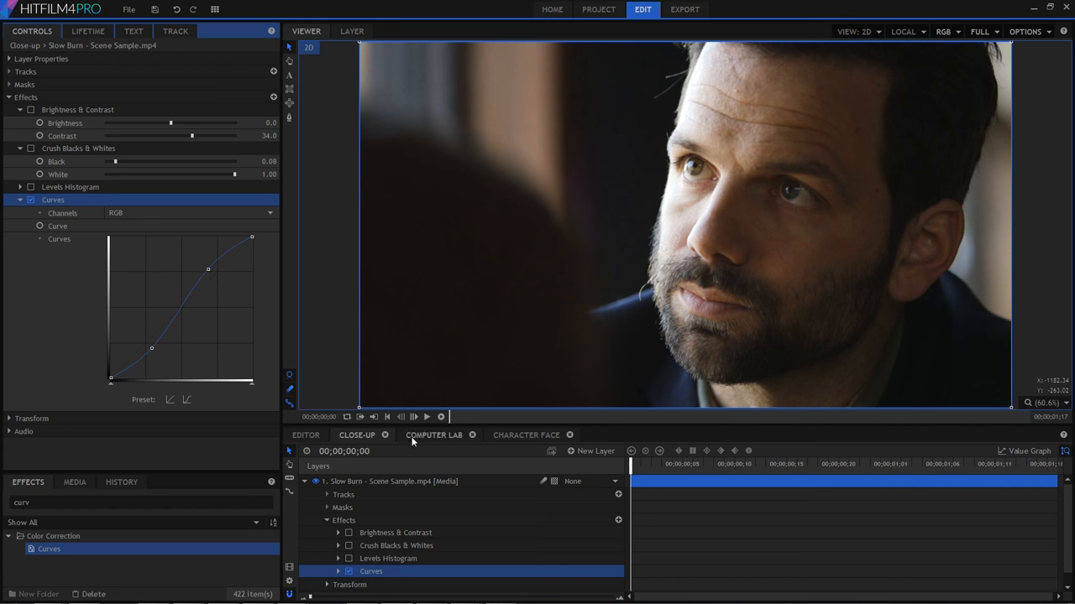
Step: Switch to the Computer Lab clip and raise its RGB curve midpoint to brighten it
{"action": "left_click", "coordinate": [433, 434]}
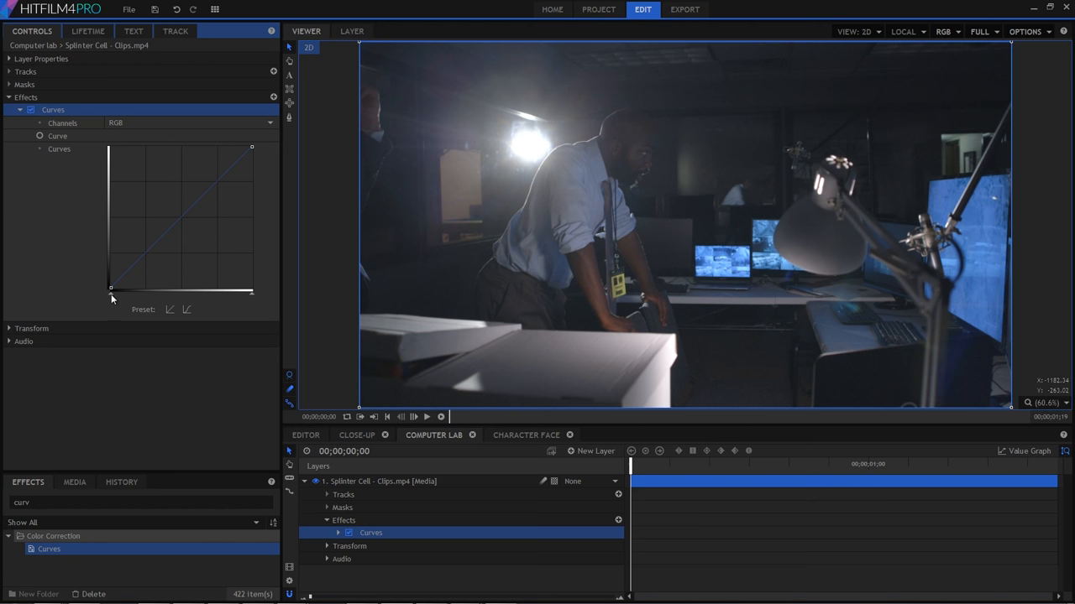
{"action": "left_click_drag", "start_coordinate": [111, 289], "coordinate": [121, 289]}
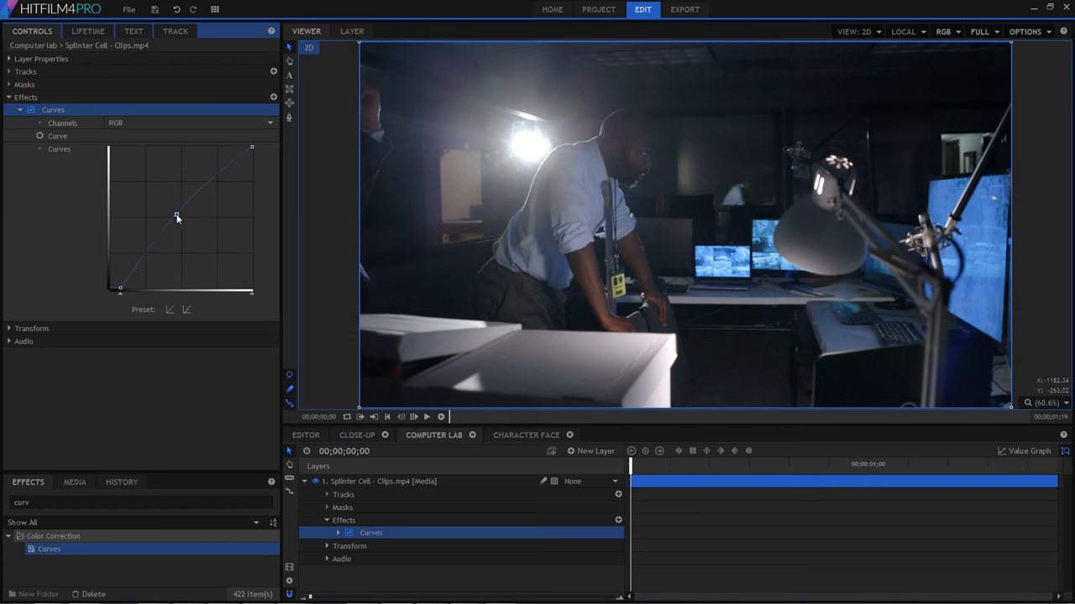
{"action": "left_click_drag", "start_coordinate": [176, 218], "coordinate": [165, 211]}
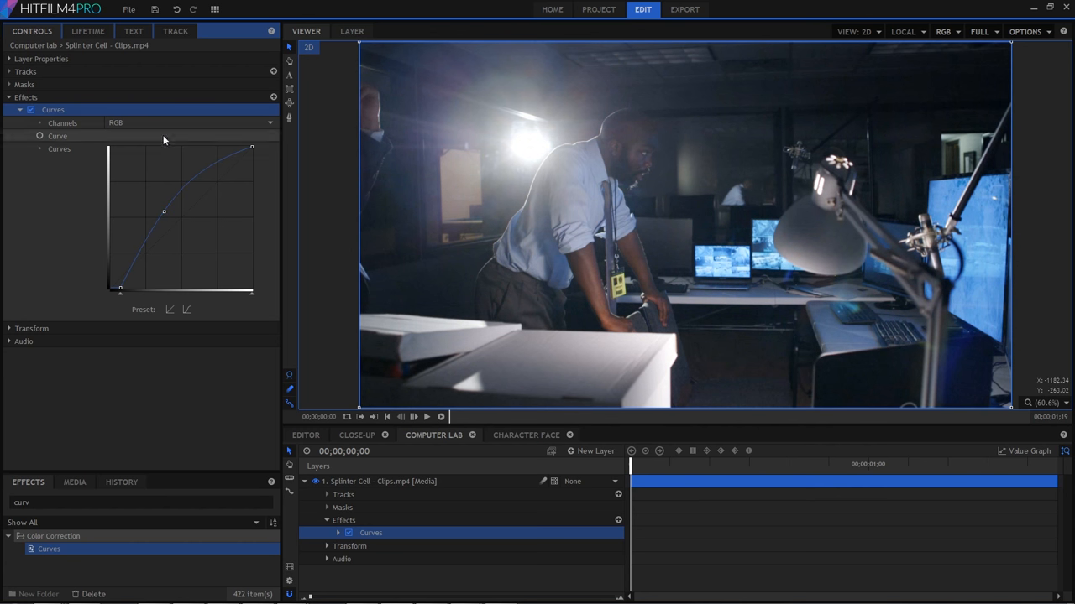
Step: Switch the curve to the Green channel and bend it to shift the tint
{"action": "left_click", "coordinate": [192, 123]}
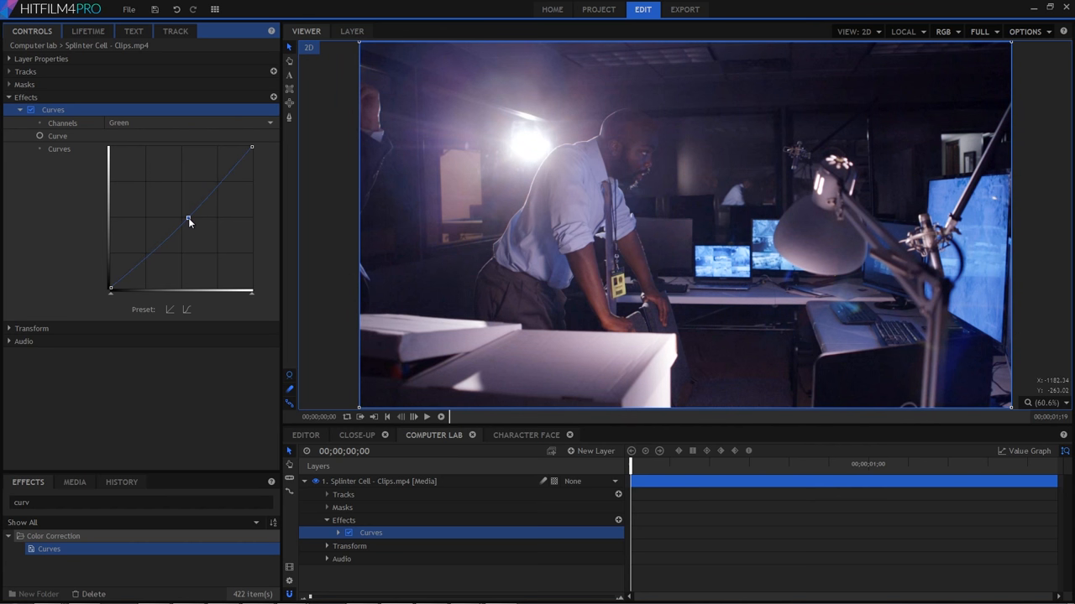
{"action": "left_click_drag", "start_coordinate": [189, 220], "coordinate": [178, 222]}
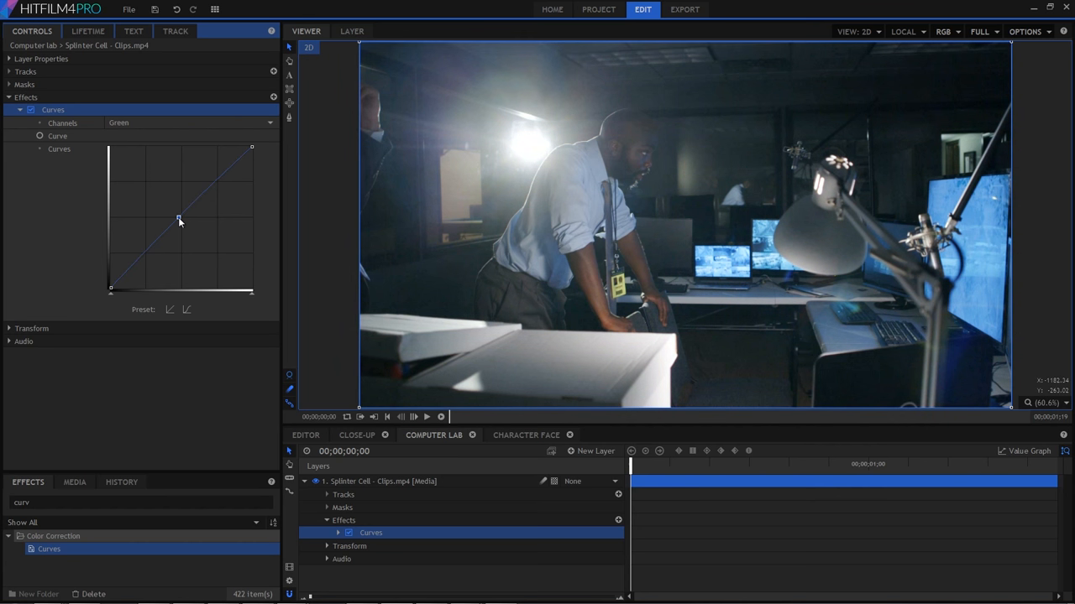